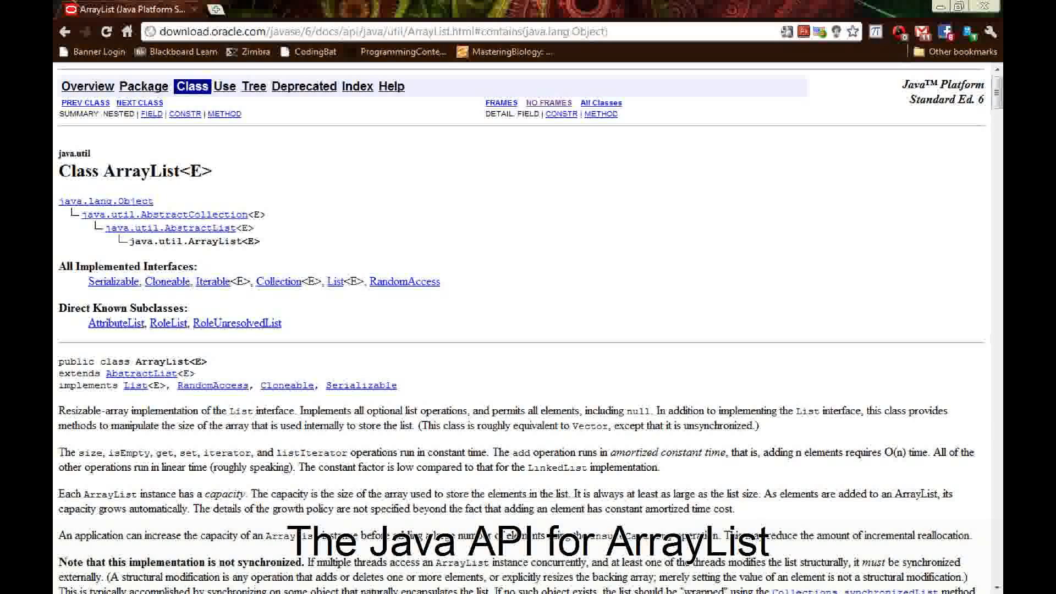
pyautogui.moveTo(436, 240)
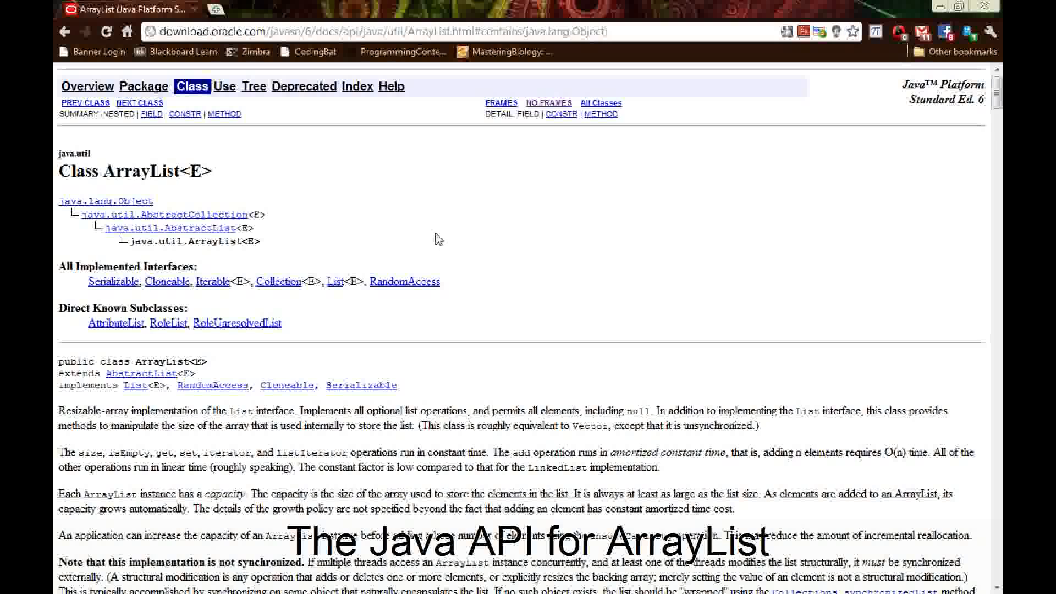
pyautogui.moveTo(510, 220)
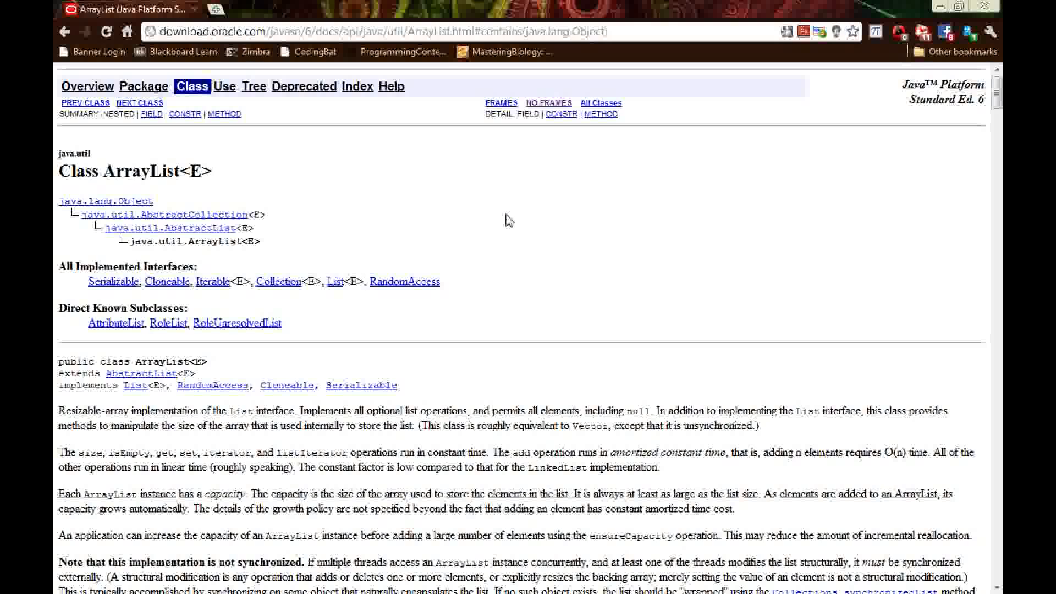
pyautogui.moveTo(521, 204)
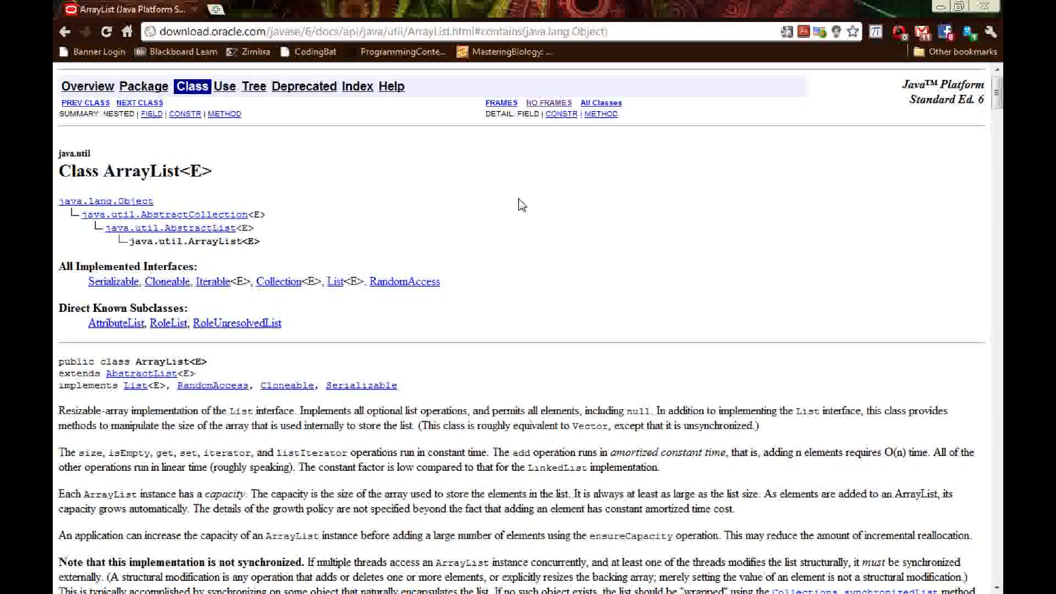
# Scroll the ArrayList API page down to the Method Summary with contains, indexOf and remove
pyautogui.scroll(-3)
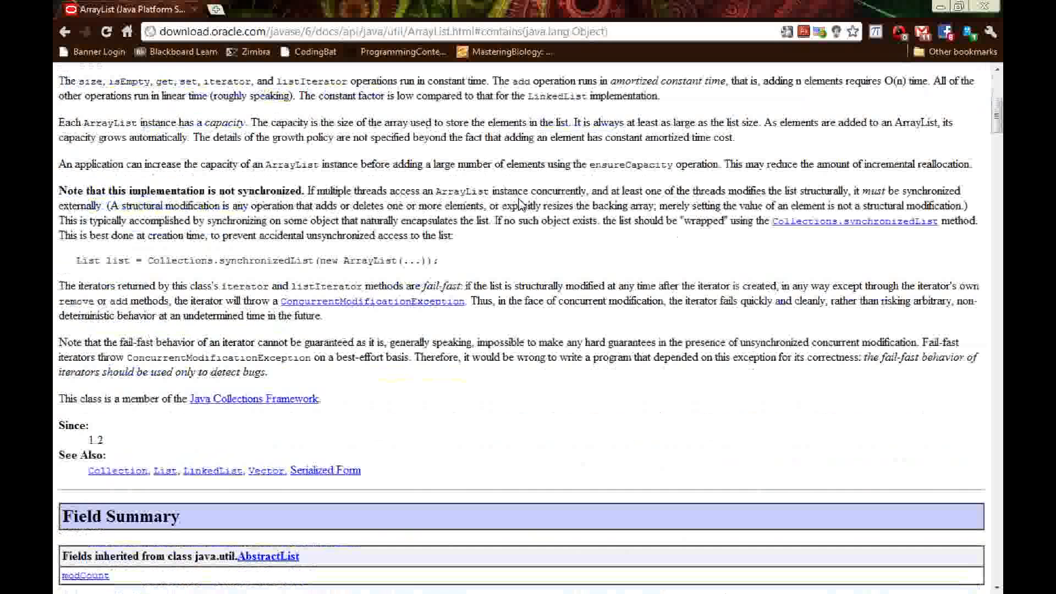
pyautogui.scroll(-3)
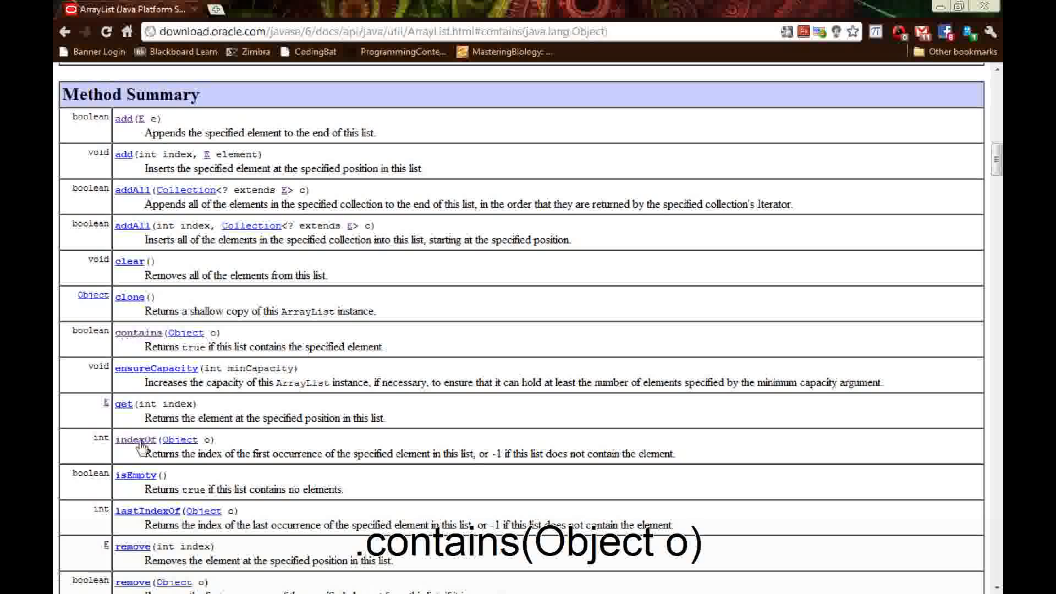
pyautogui.scroll(-3)
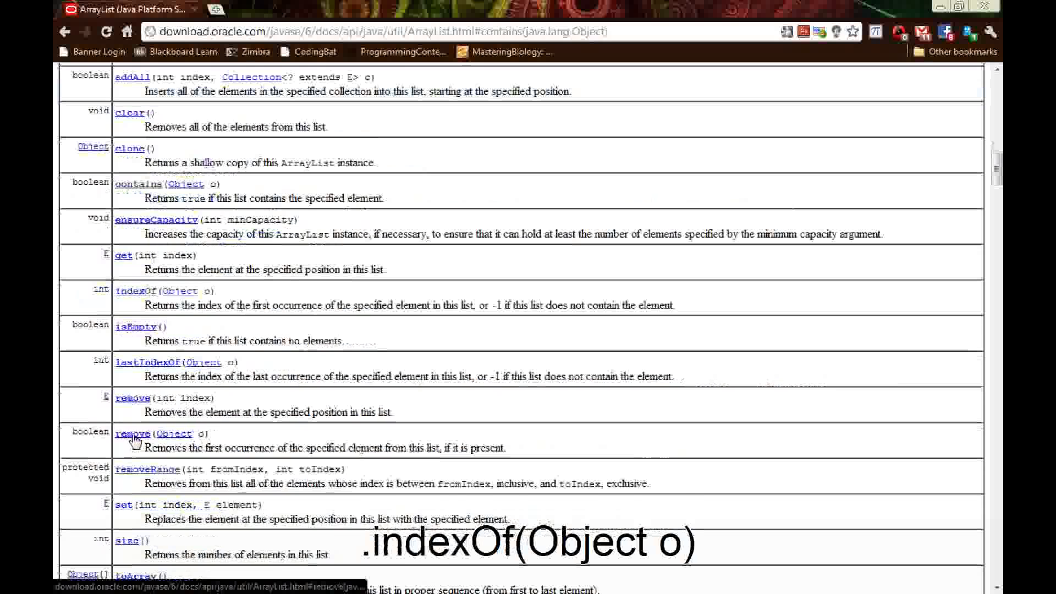
pyautogui.scroll(-3)
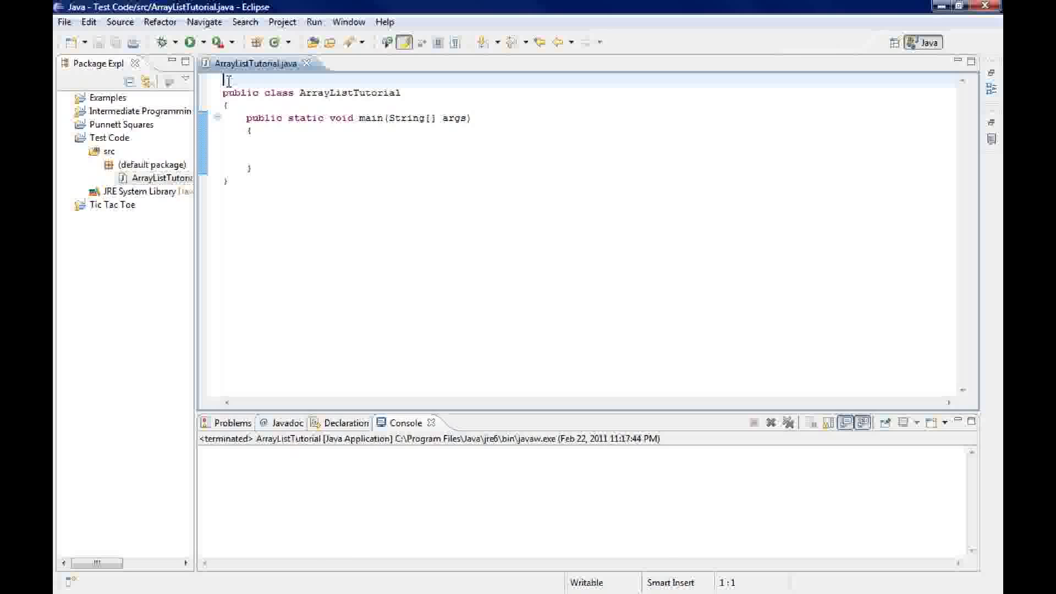
# Type import java.util.ArrayList; at the top of ArrayListTutorial.java
pyautogui.write('import ja')
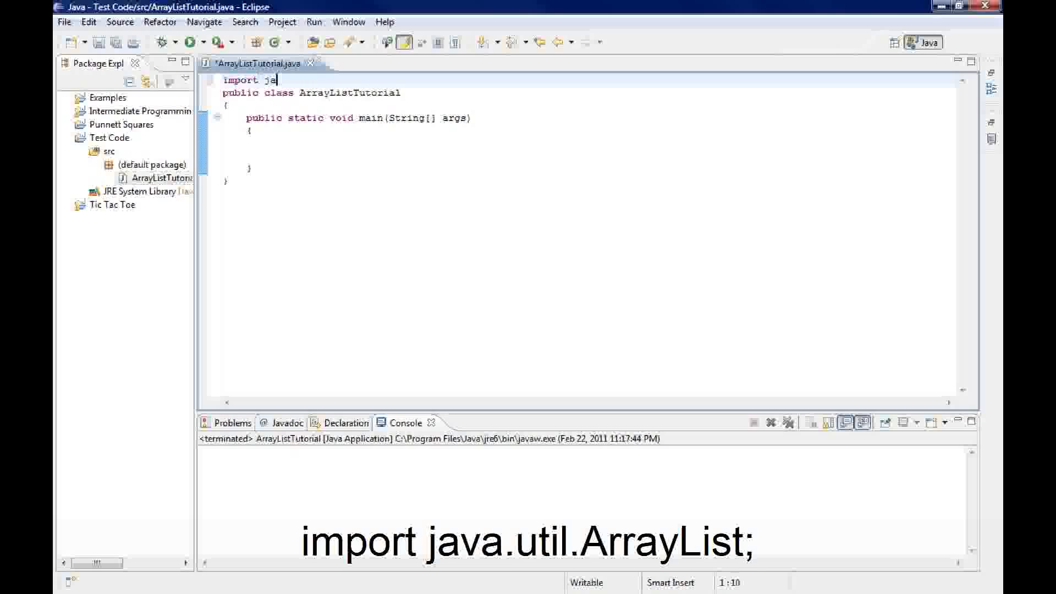
pyautogui.write('va.util')
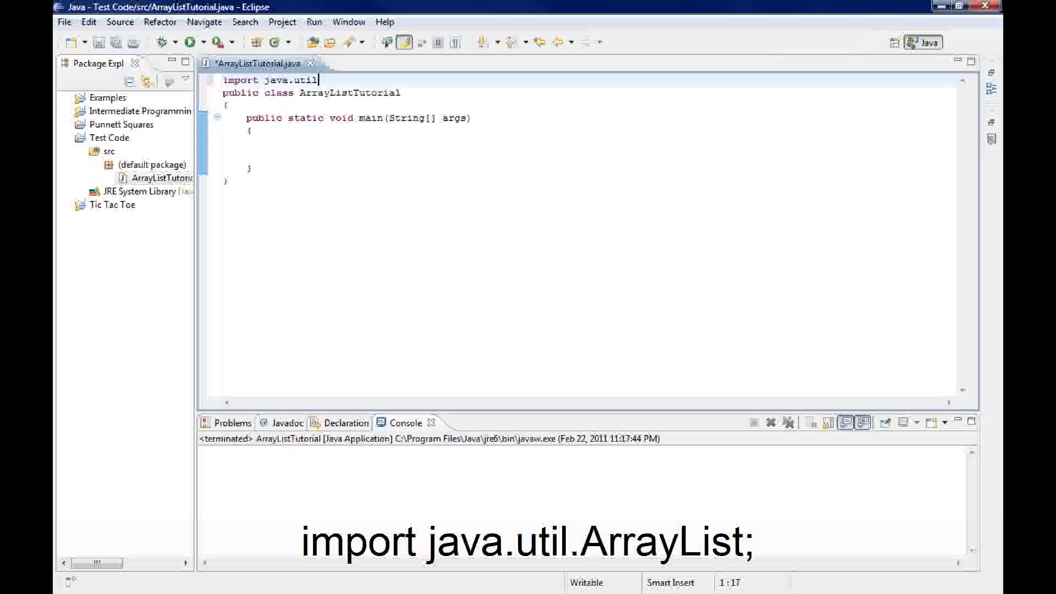
pyautogui.write('.ArrayList;')
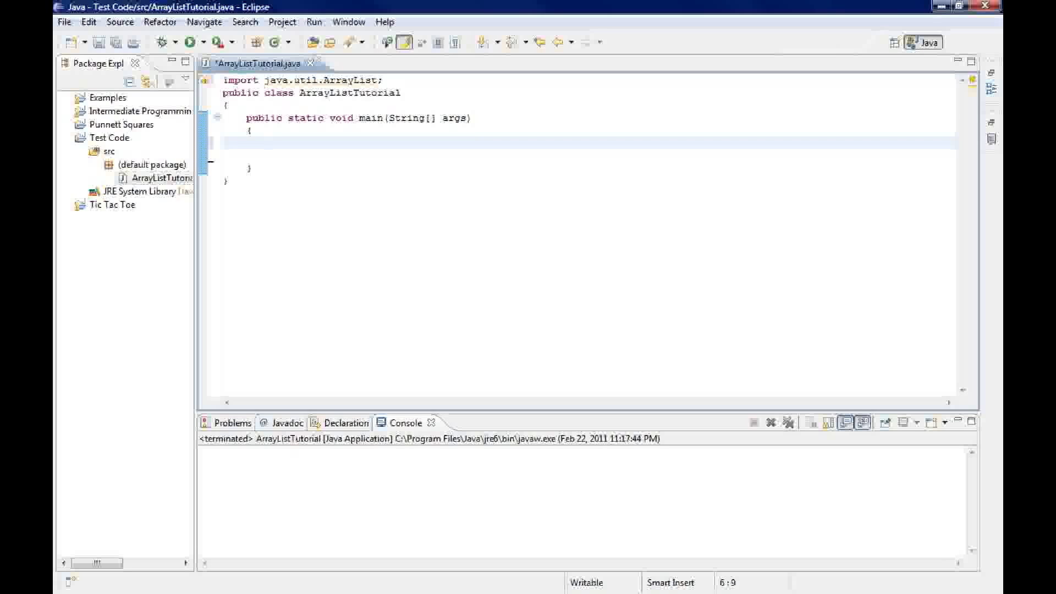
# Type ArrayList<String> boxes = new ArrayList<String>(); inside main
pyautogui.write('ArrayList')
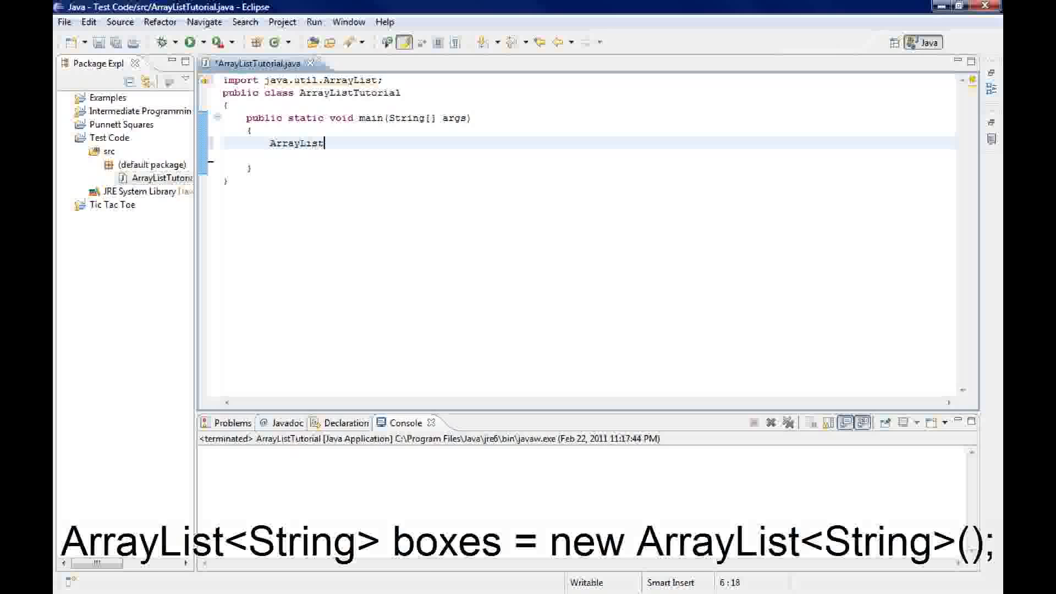
pyautogui.write('<>')
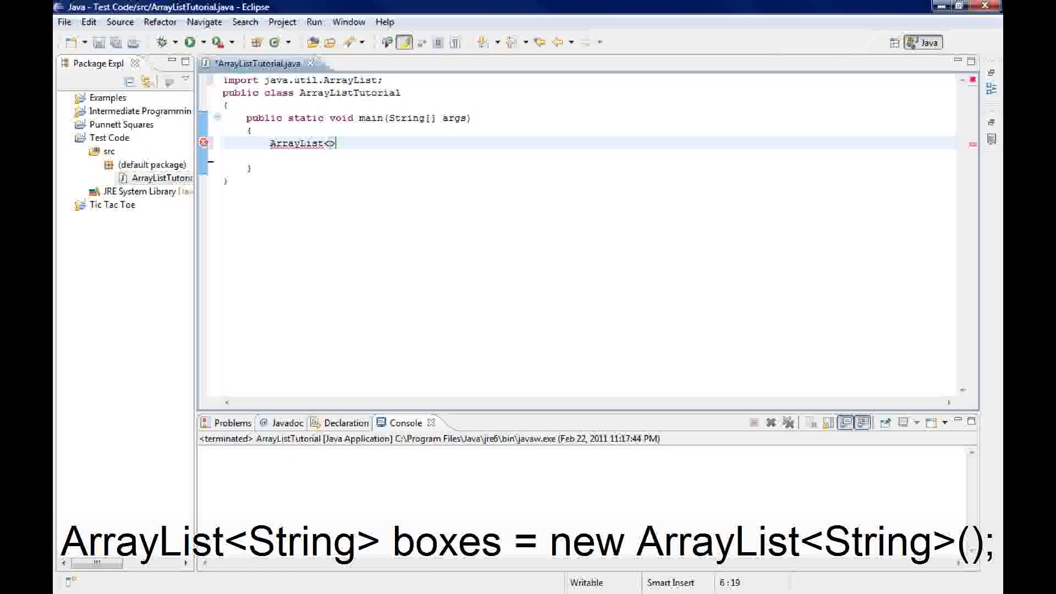
pyautogui.write('String')
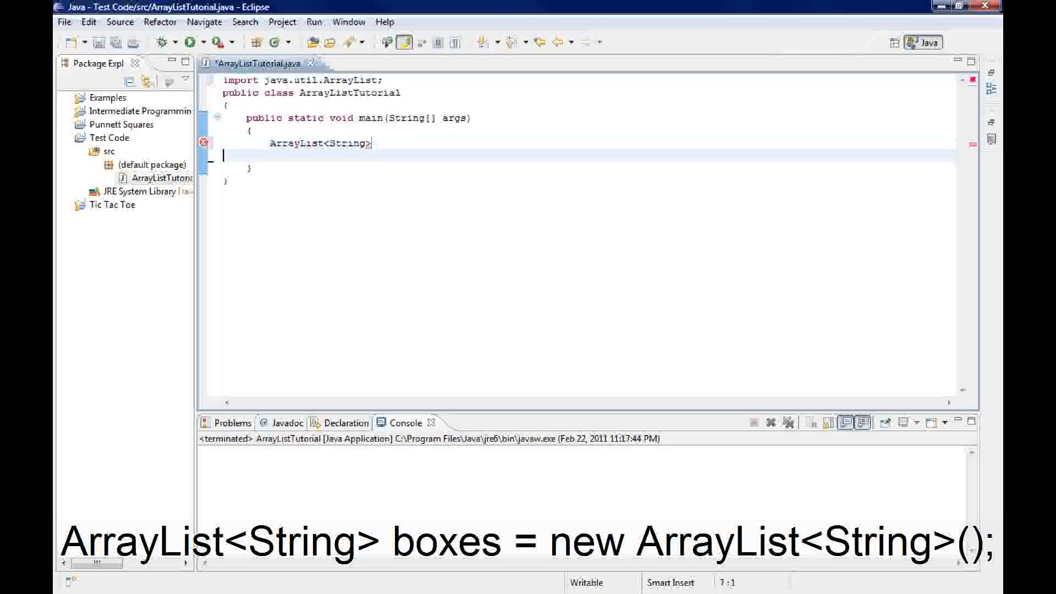
pyautogui.write('bo')
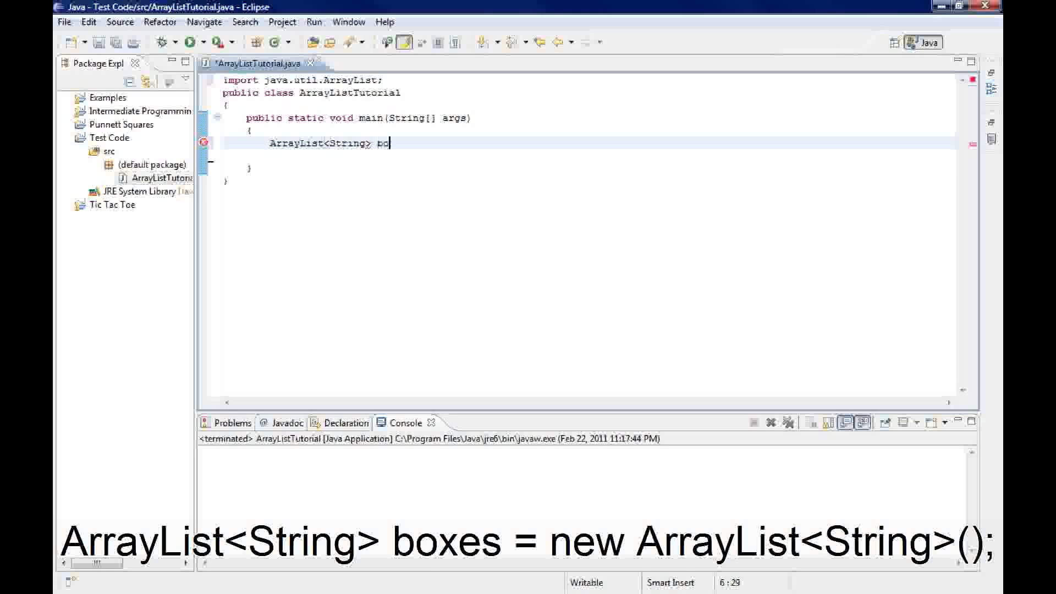
pyautogui.write('xes = new')
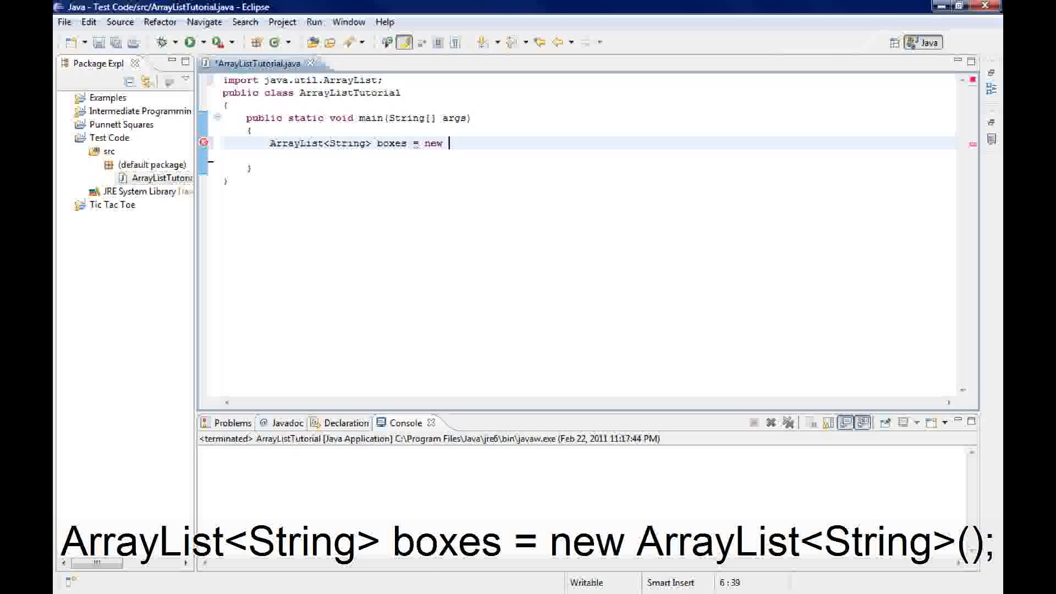
pyautogui.write('ArrayList')
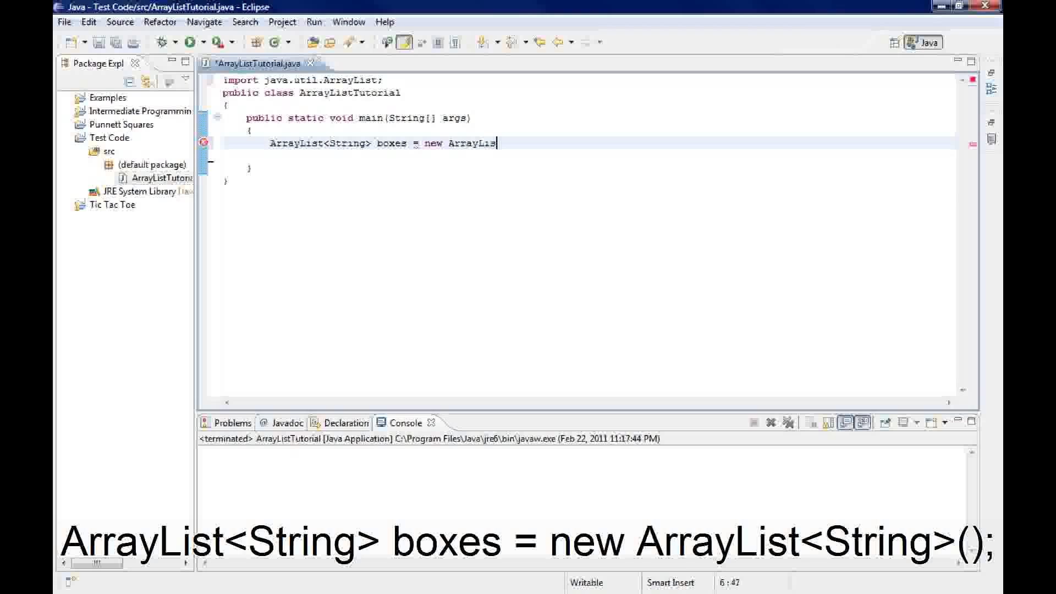
pyautogui.write('t<>')
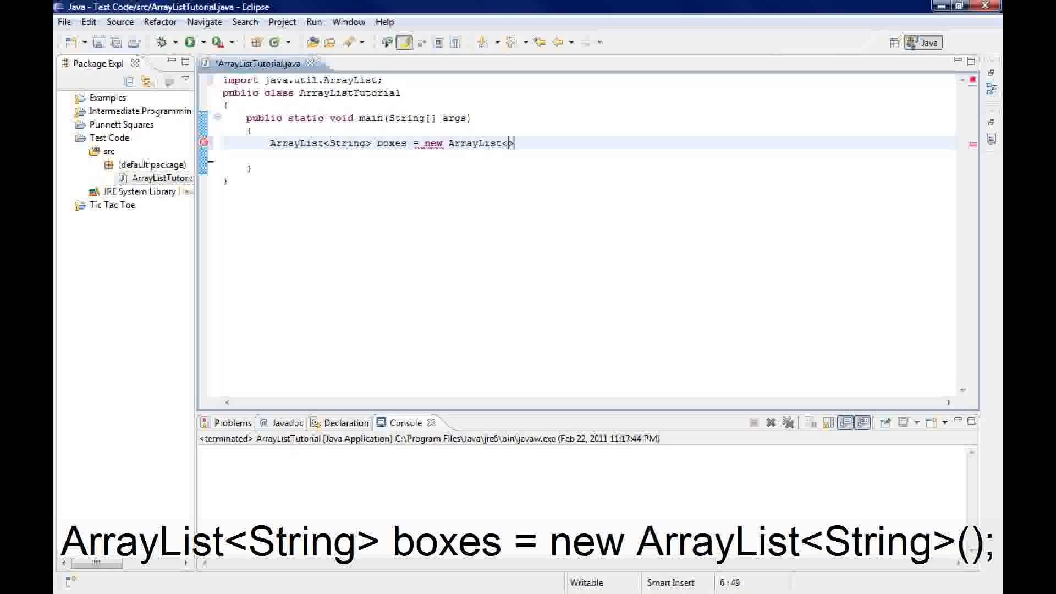
pyautogui.write('String')
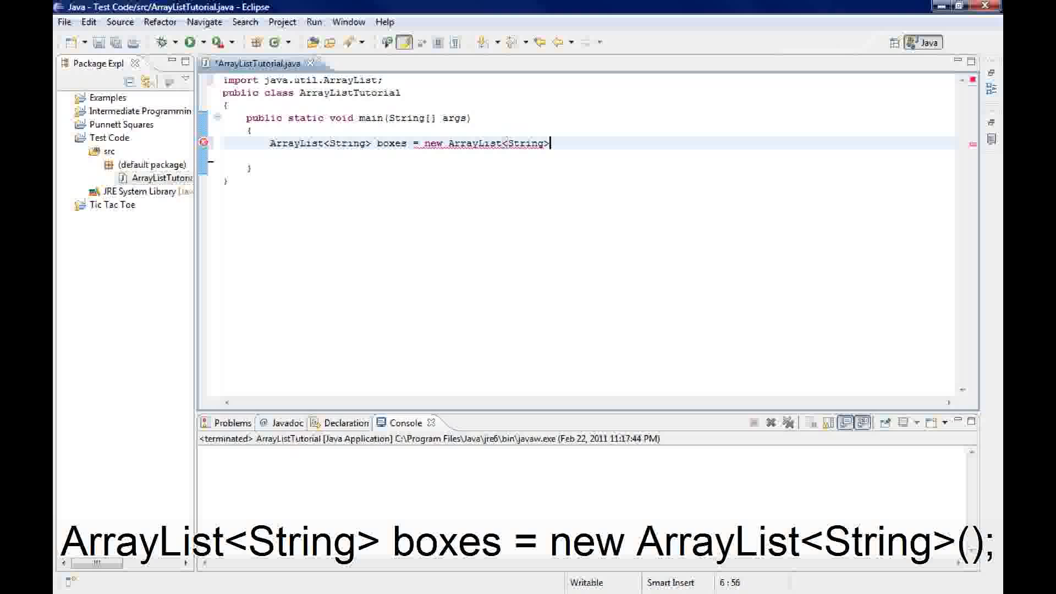
pyautogui.write('();')
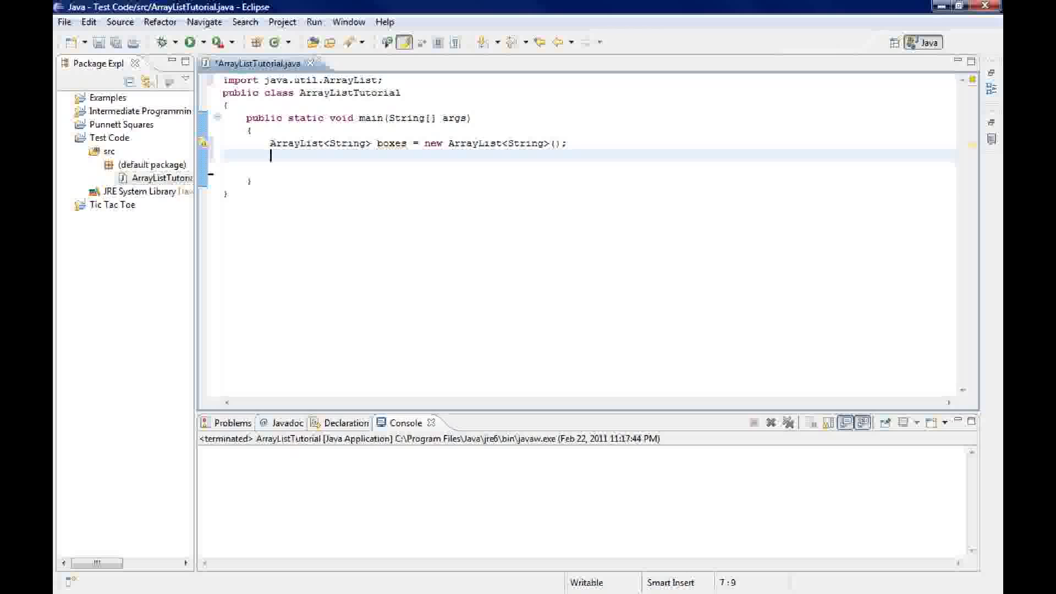
# Add "Contents", "Books" and "Oranges" to boxes with boxes.add calls
pyautogui.write('boxes')
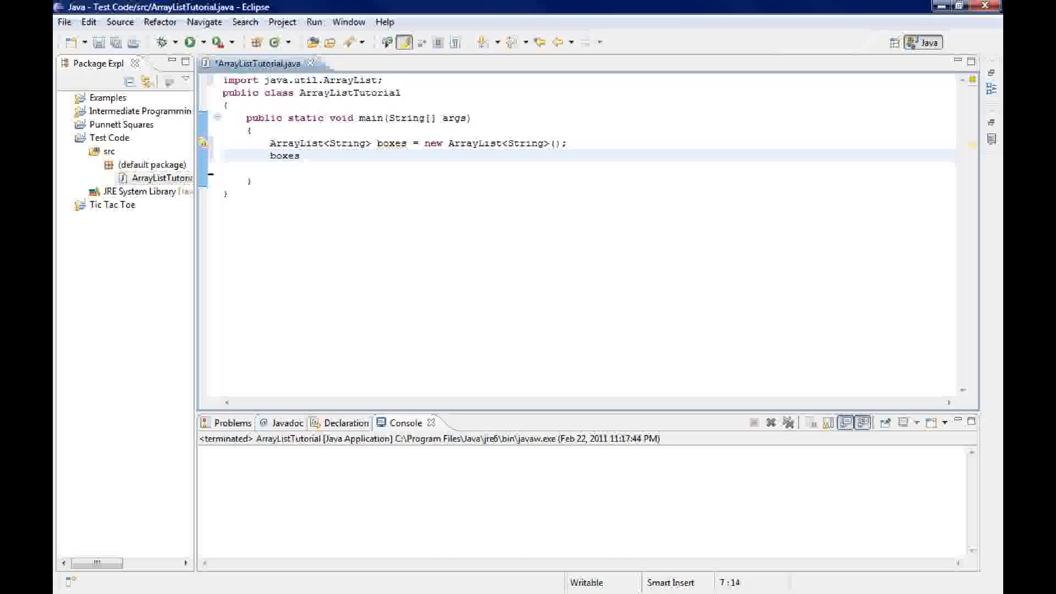
pyautogui.write('.add(e')
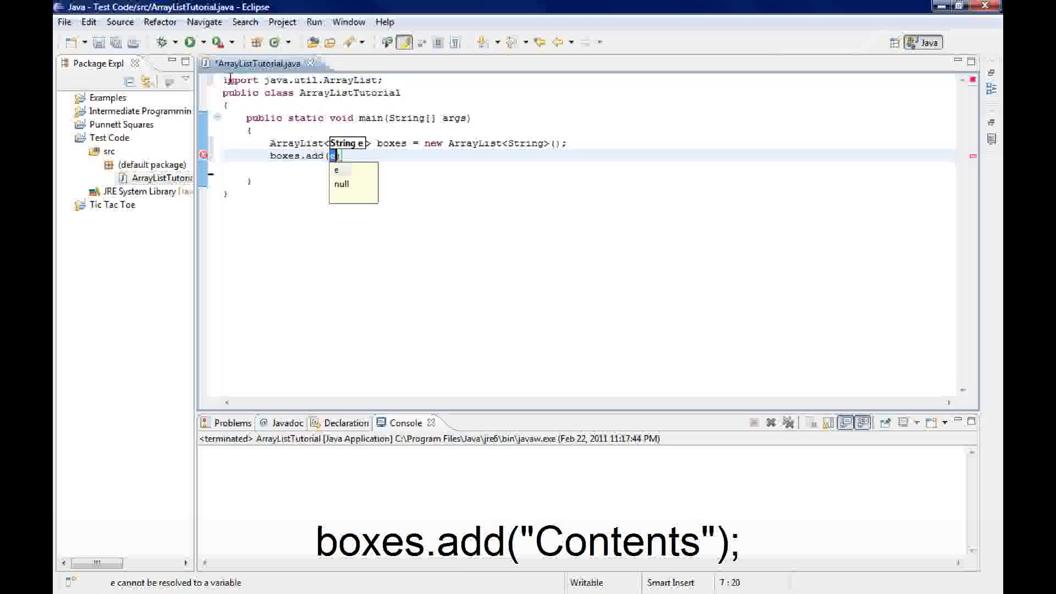
pyautogui.write('"')
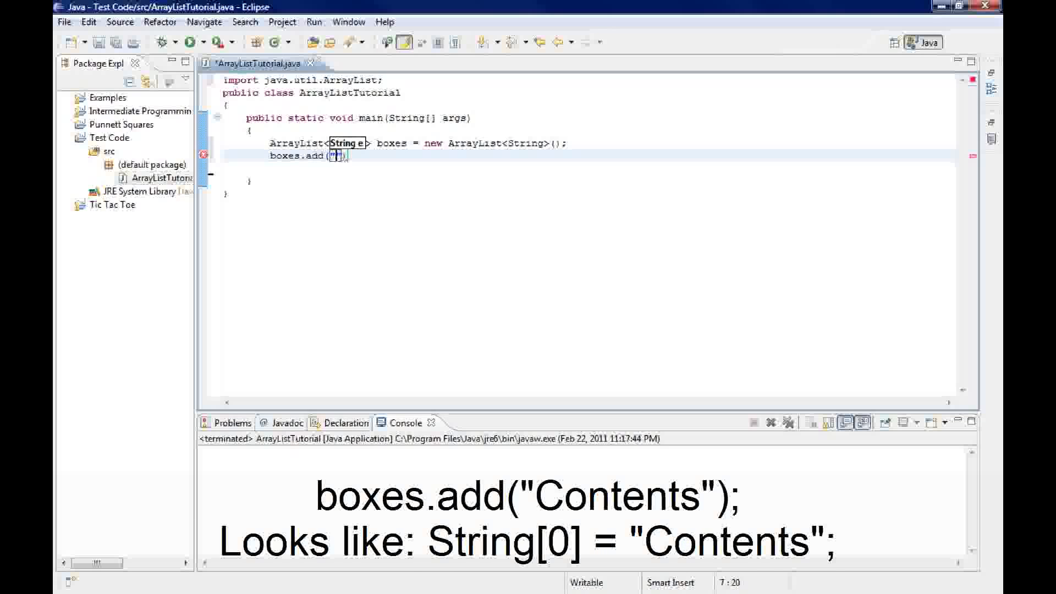
pyautogui.write('C')
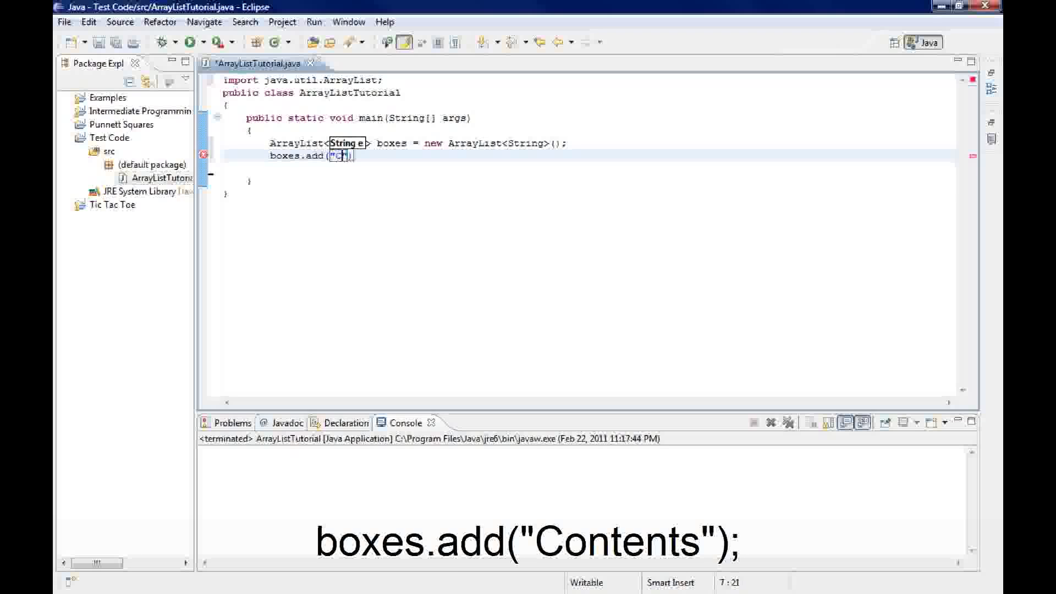
pyautogui.write('ontents')
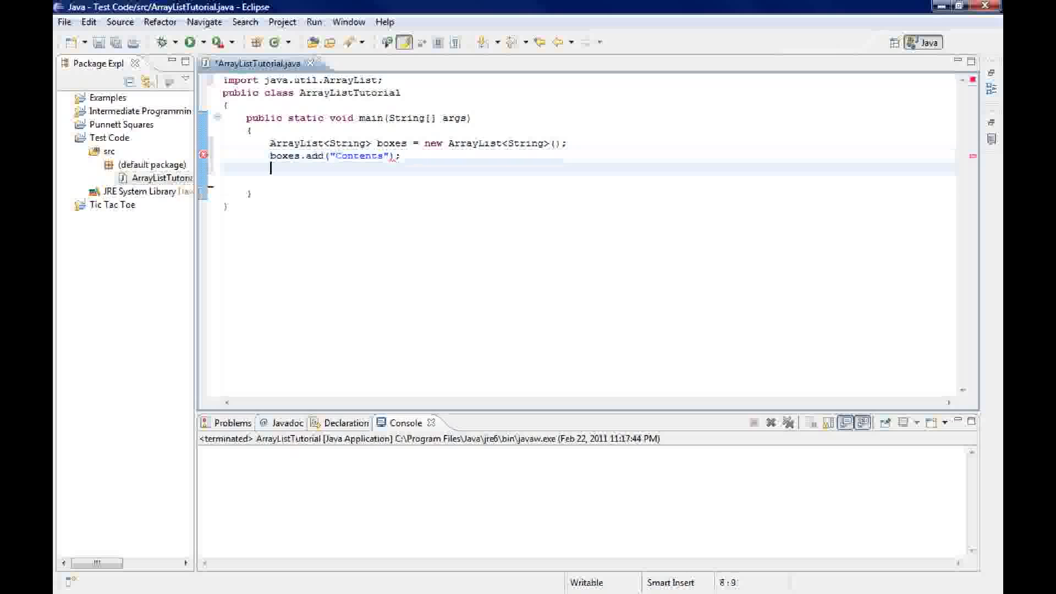
pyautogui.write('boxe')
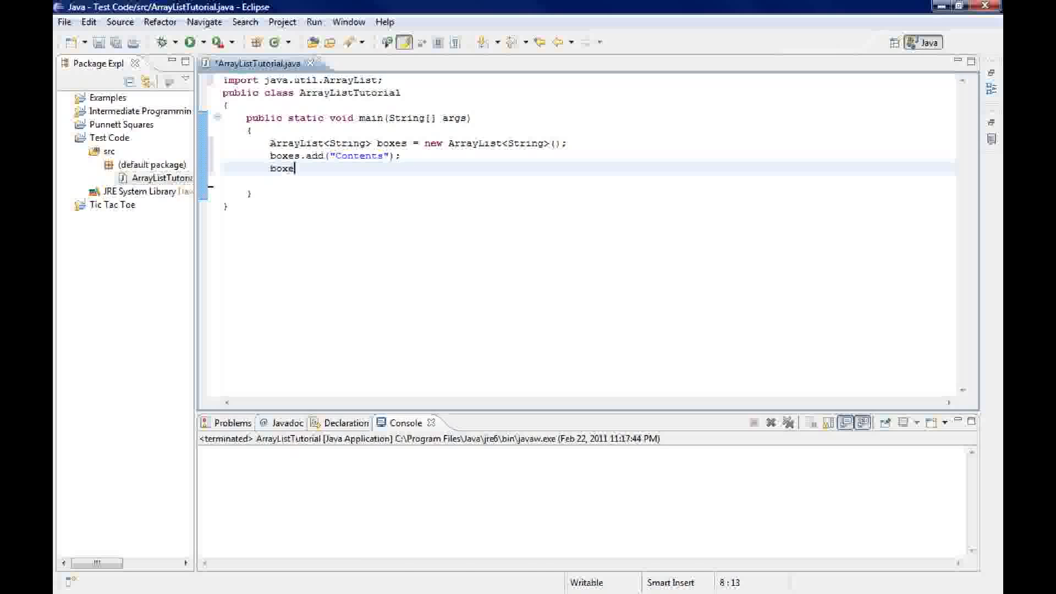
pyautogui.write('.add(')
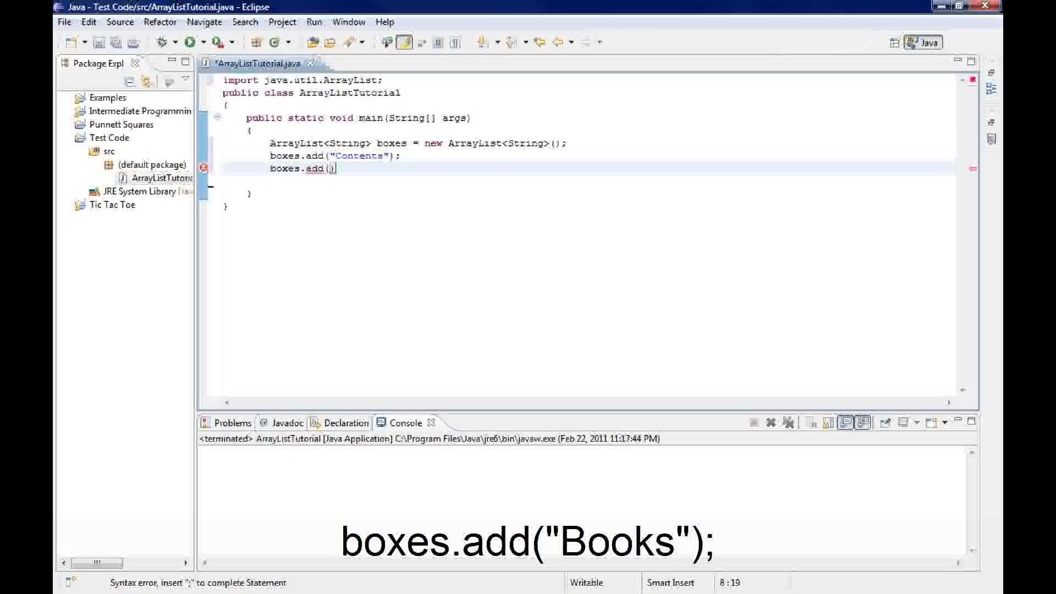
pyautogui.write('"Books"')
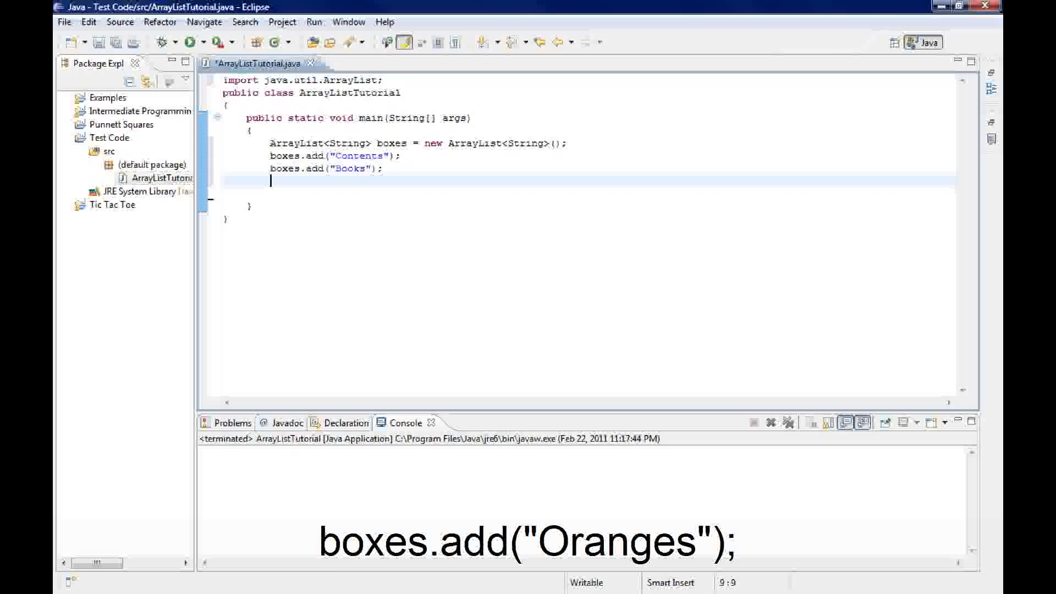
pyautogui.write('boxes.add("Oranges");')
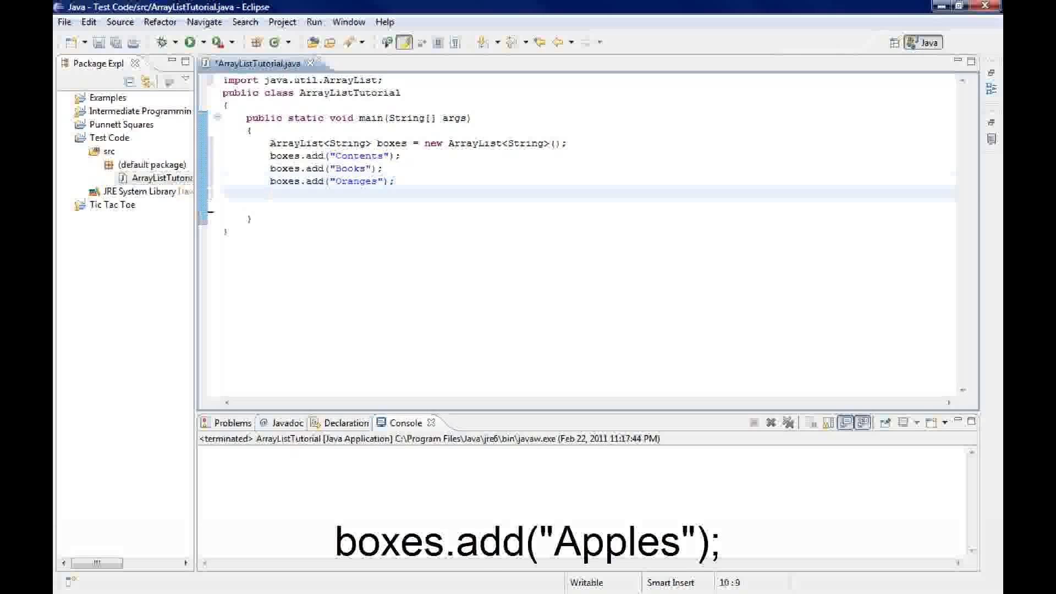
# Add "Apples" and "Soda" to boxes with two more boxes.add calls
pyautogui.write('boxes.ad')
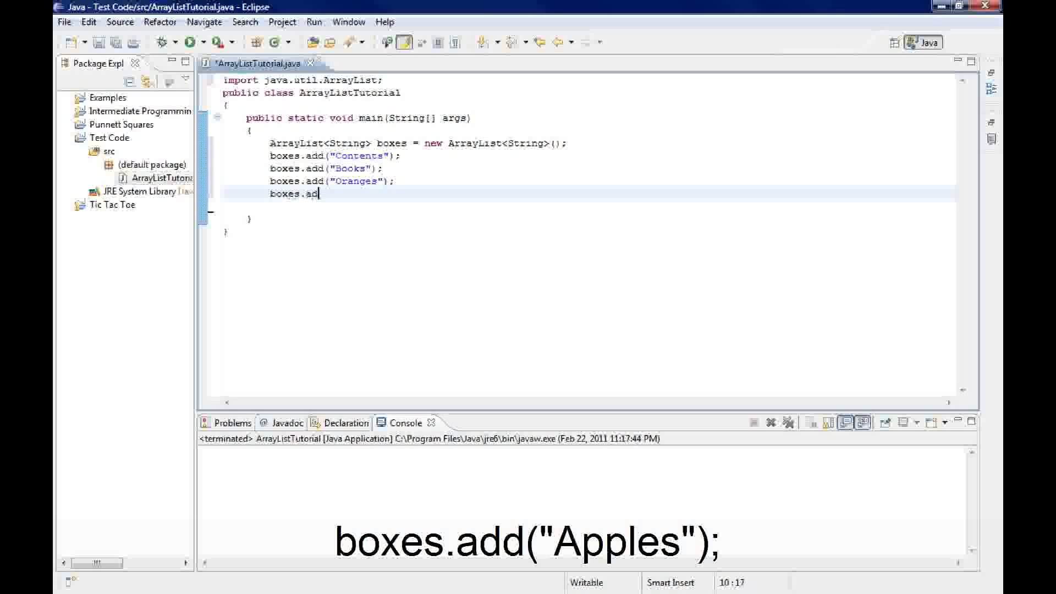
pyautogui.write('d()')
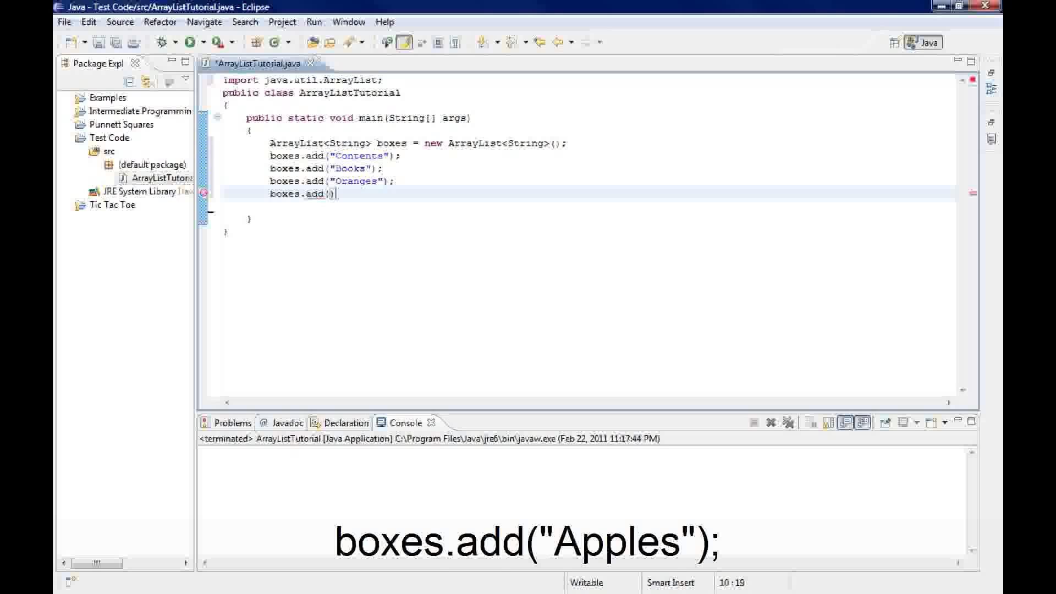
pyautogui.write('"')
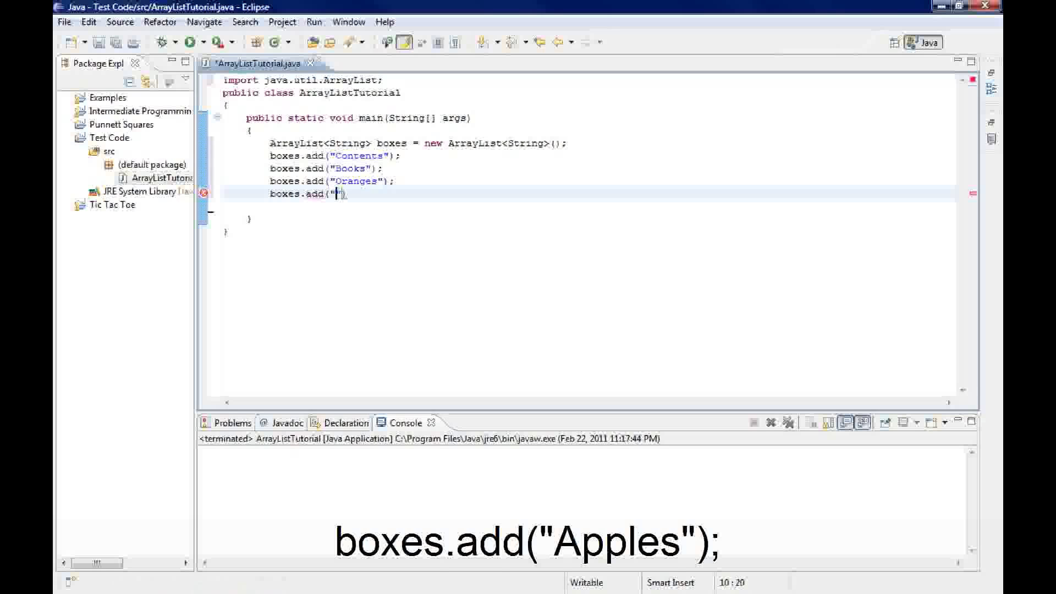
pyautogui.write('Apples')
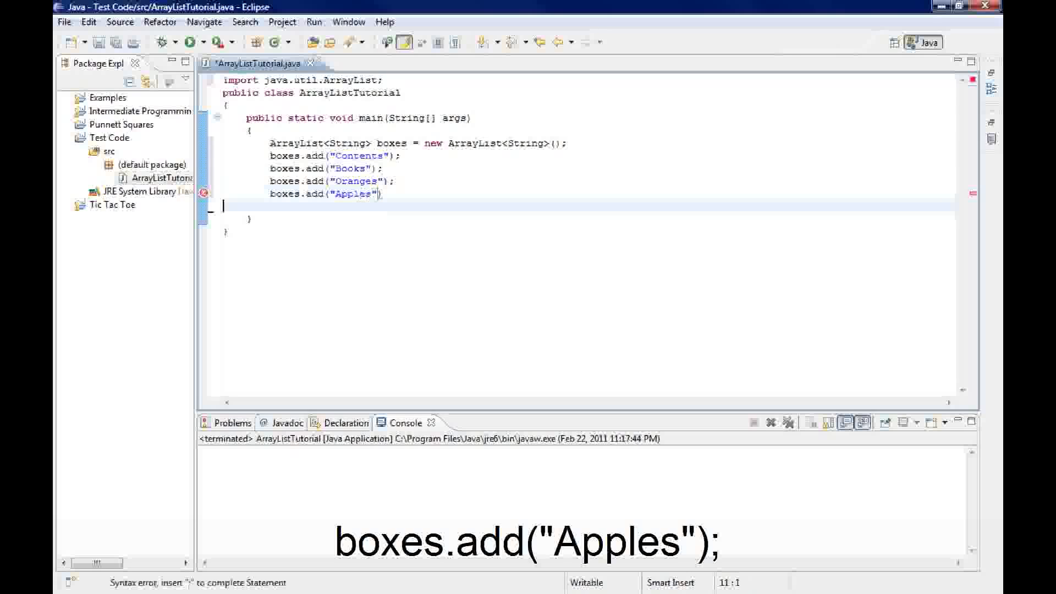
pyautogui.write(';')
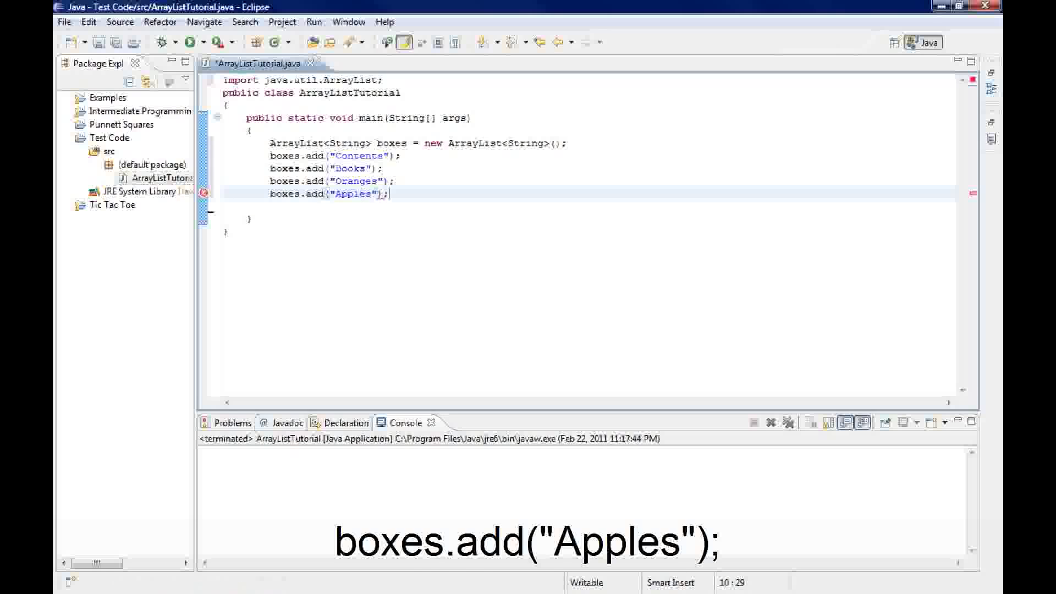
pyautogui.write('box')
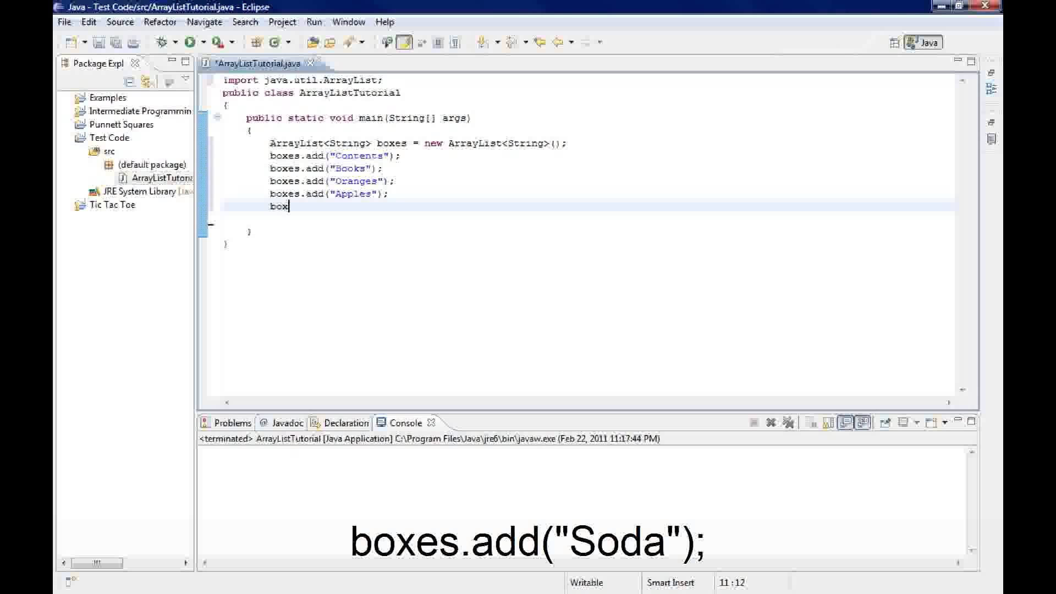
pyautogui.write('es.add')
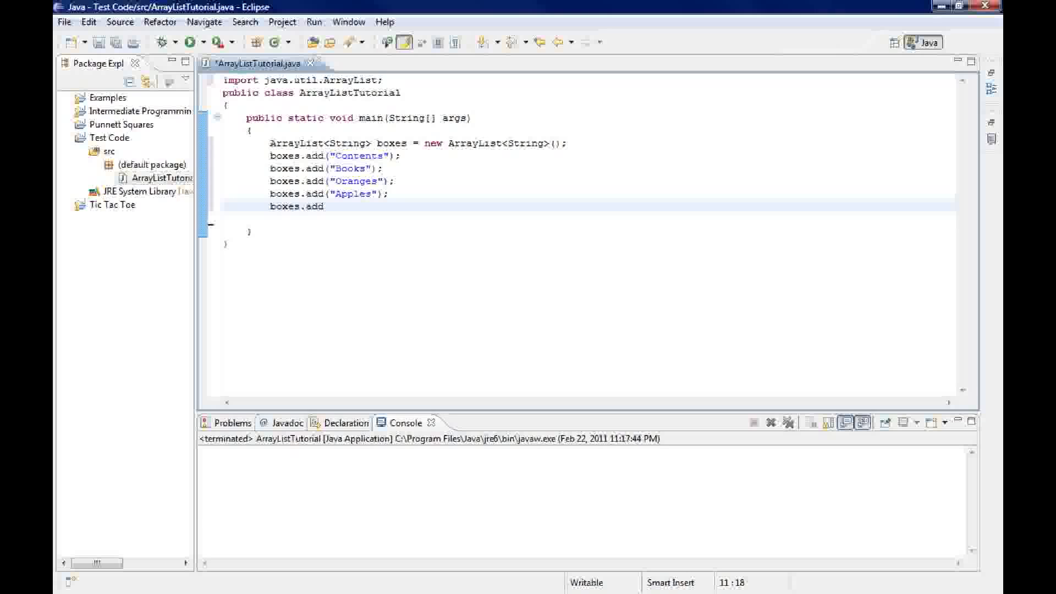
pyautogui.write('(""')
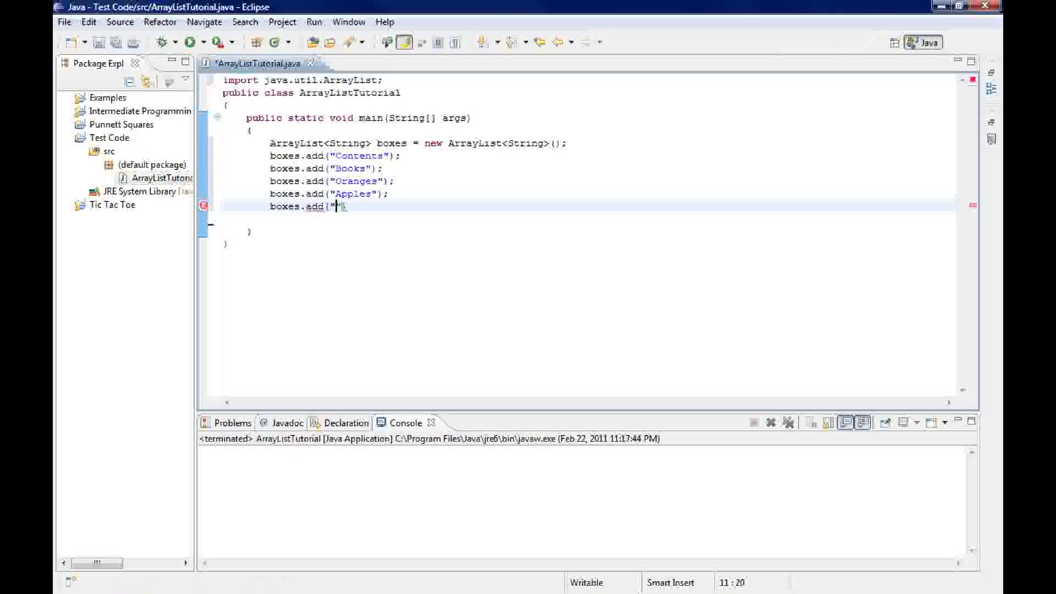
pyautogui.write('Soda')
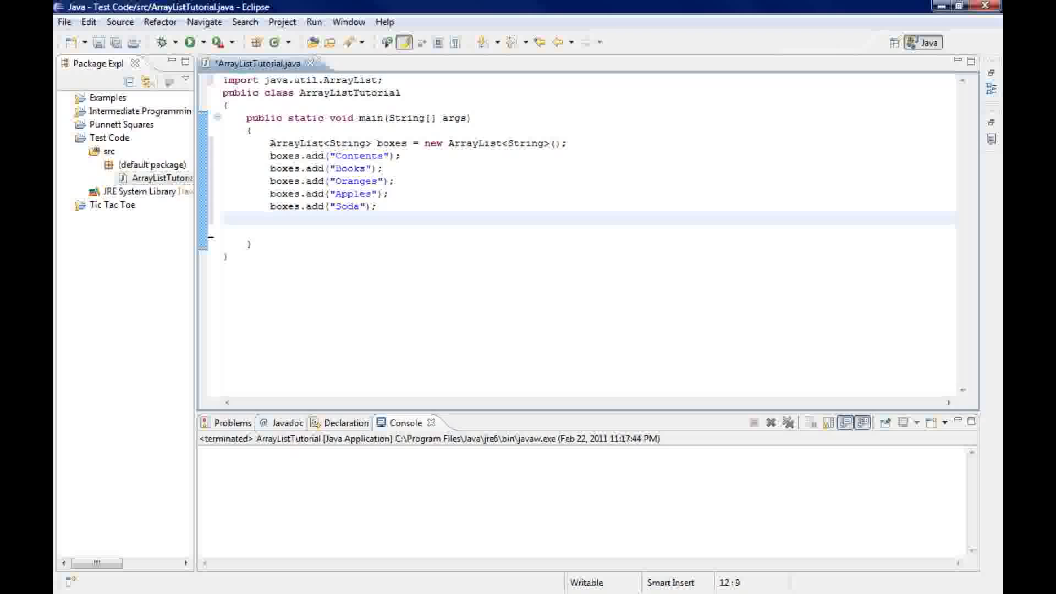
# Add System.out.println(boxes); then save and run the program
pyautogui.write('System')
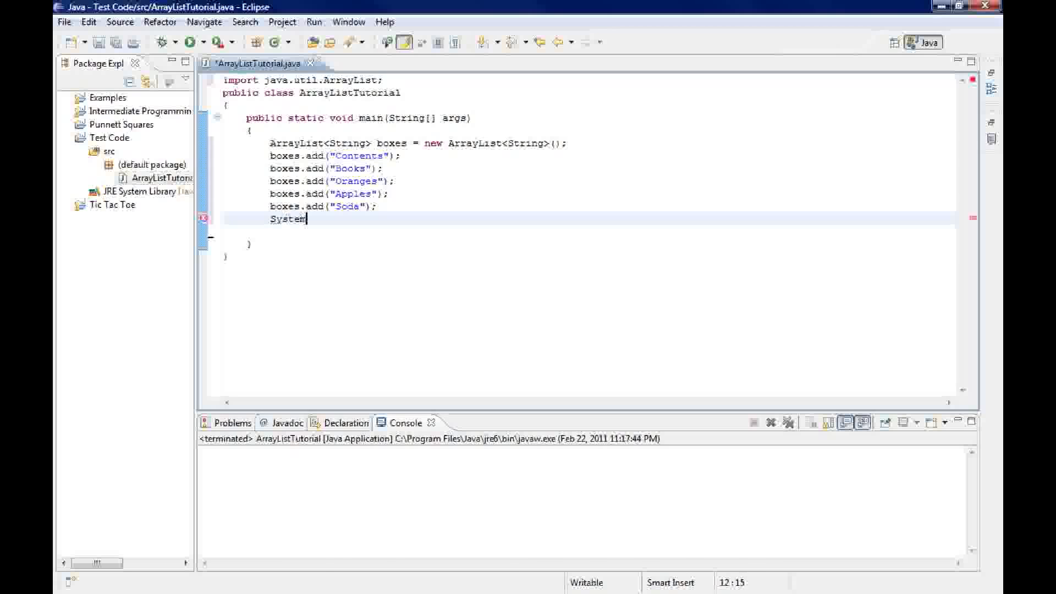
pyautogui.write('.out.')
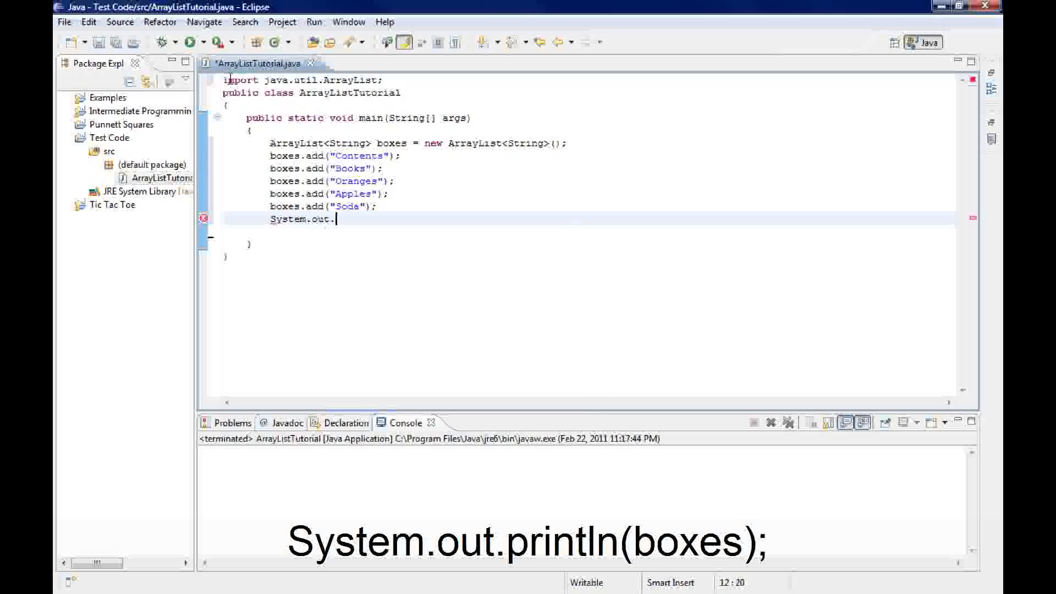
pyautogui.write('print(b')
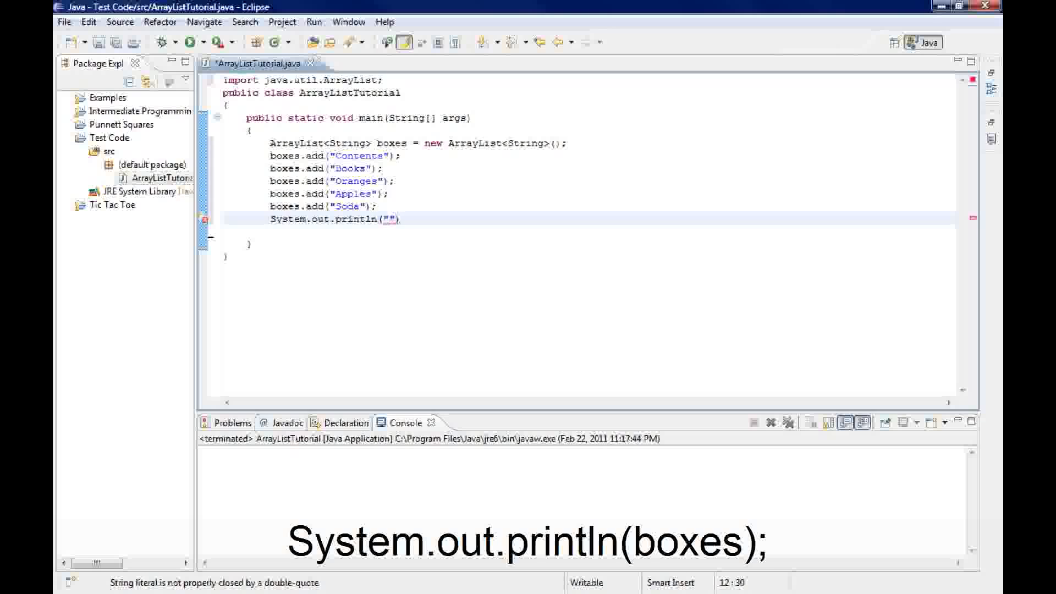
pyautogui.write('box')
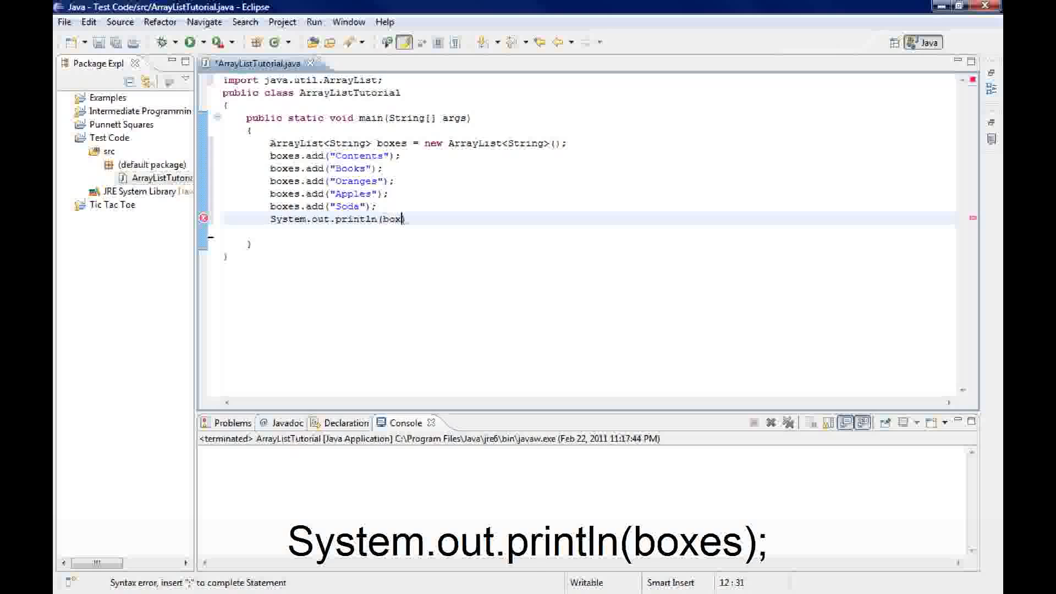
pyautogui.write('s);')
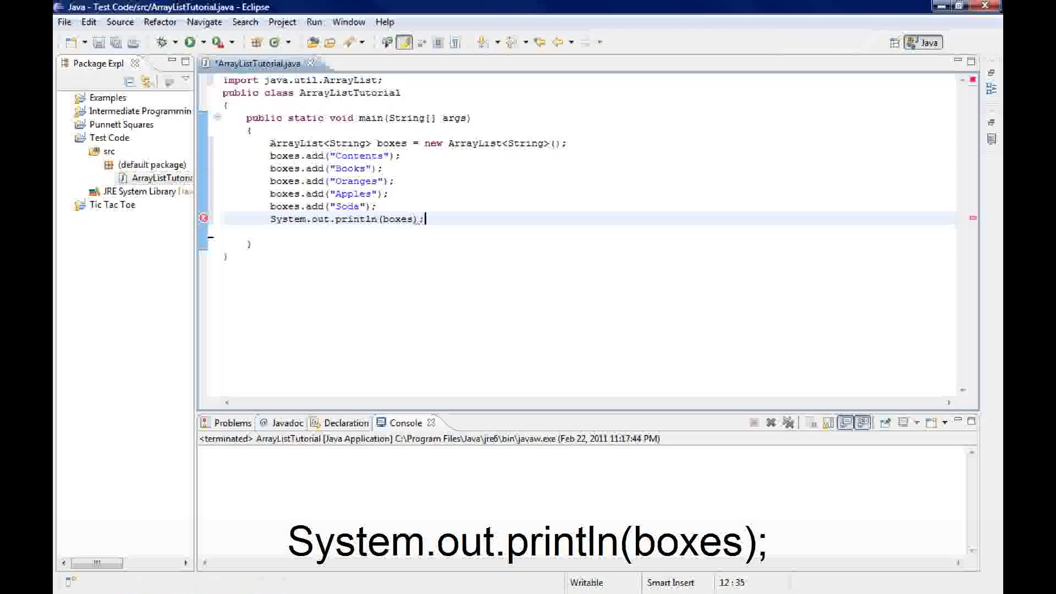
pyautogui.click(189, 42)
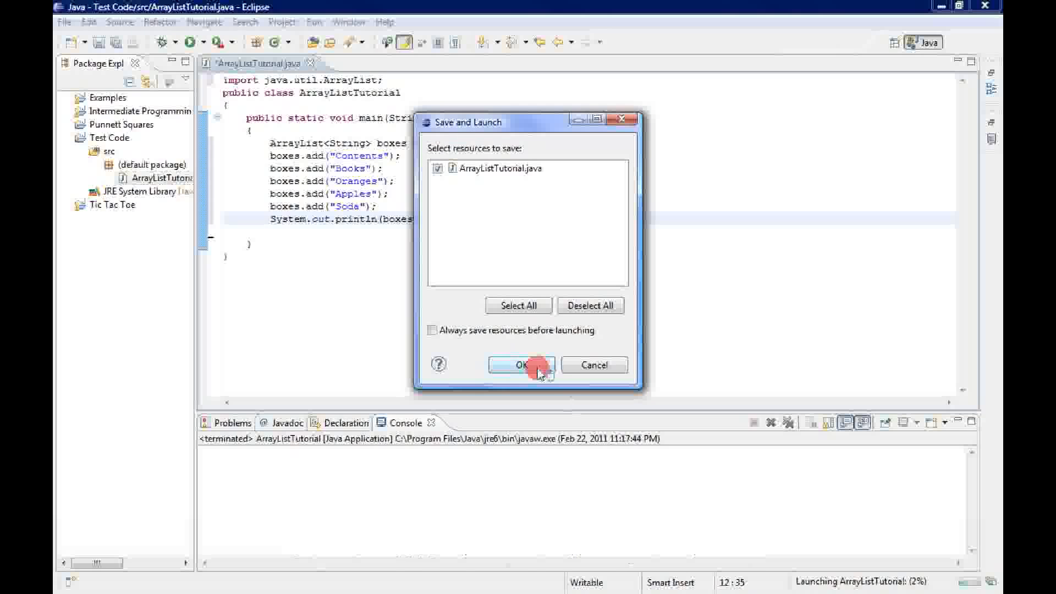
pyautogui.click(518, 364)
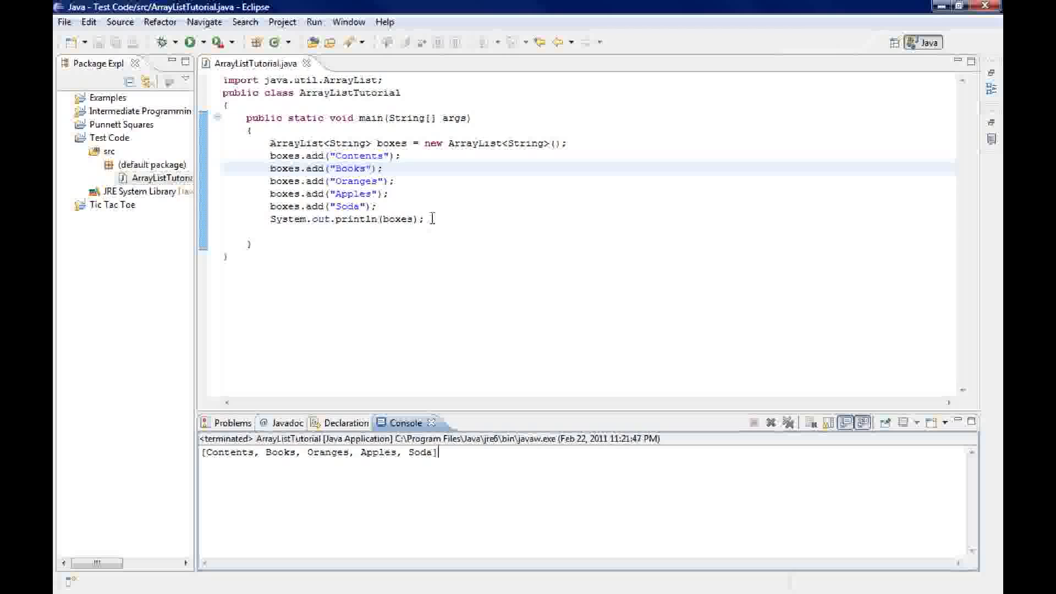
# Append " Length: " + boxes.size() to the println, then save and rerun
pyautogui.click(411, 219)
pyautogui.write(' + "Length')
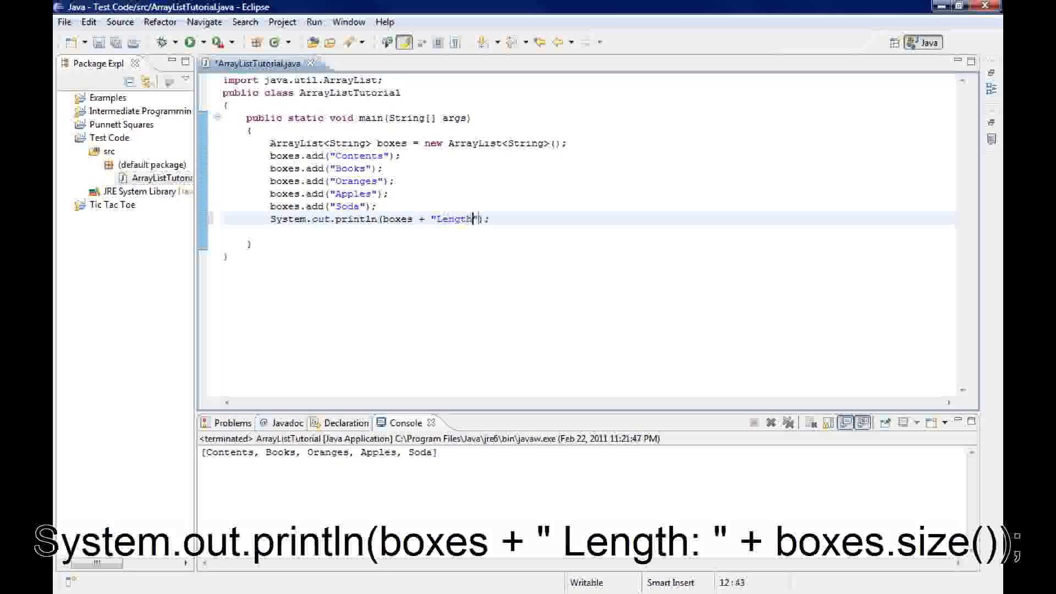
pyautogui.write(':')
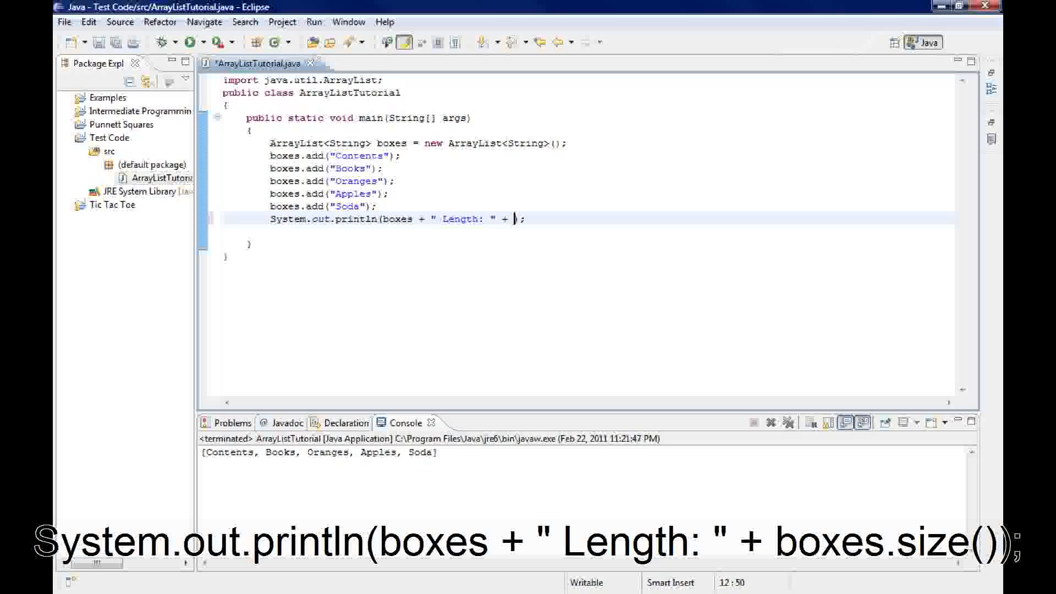
pyautogui.write('boxes.size(')
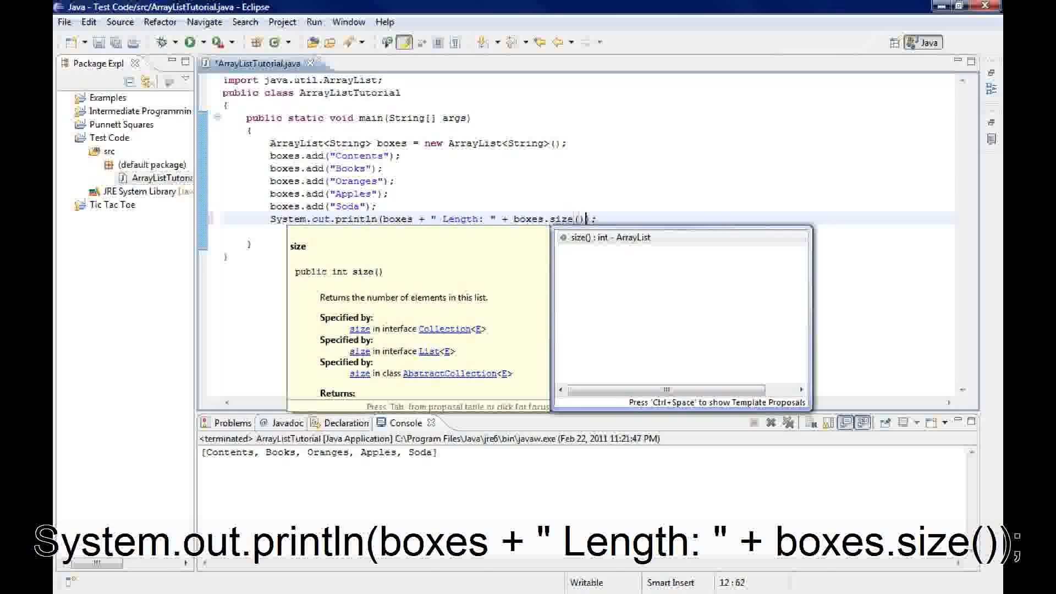
pyautogui.press('Escape')
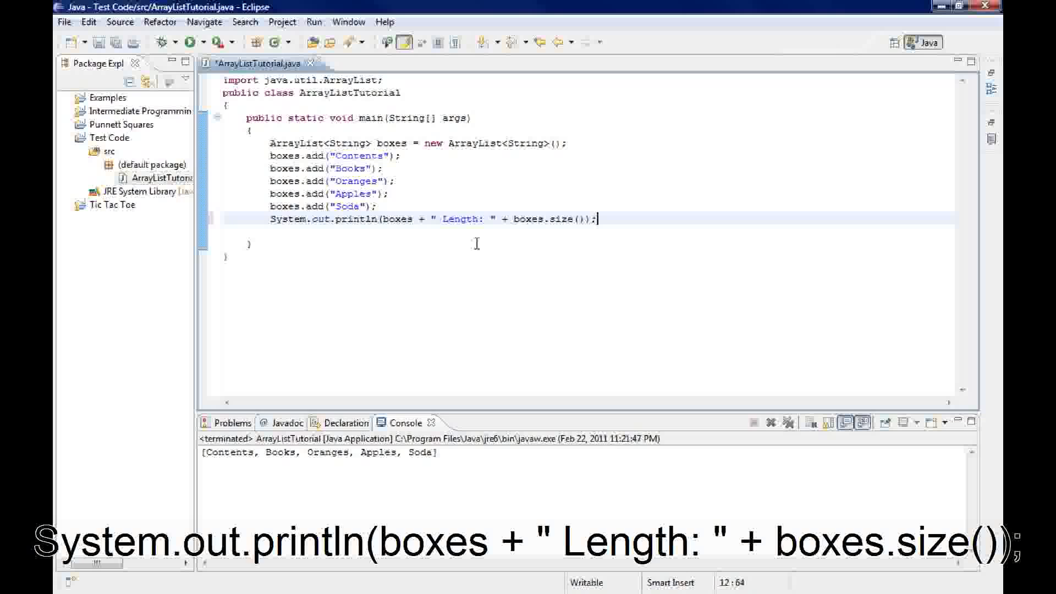
pyautogui.click(181, 41)
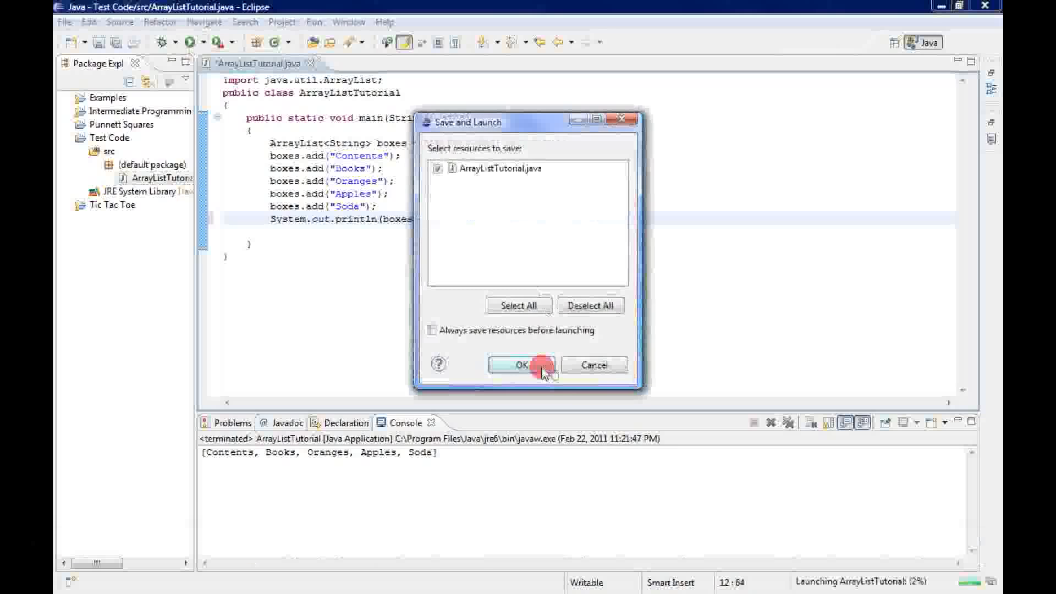
pyautogui.click(519, 364)
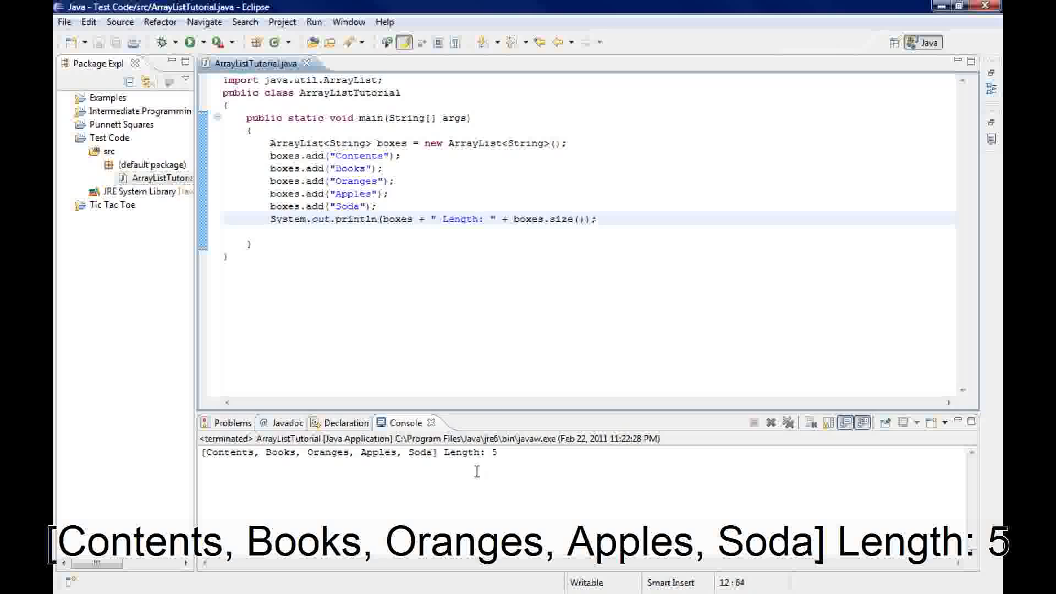
pyautogui.moveTo(637, 246)
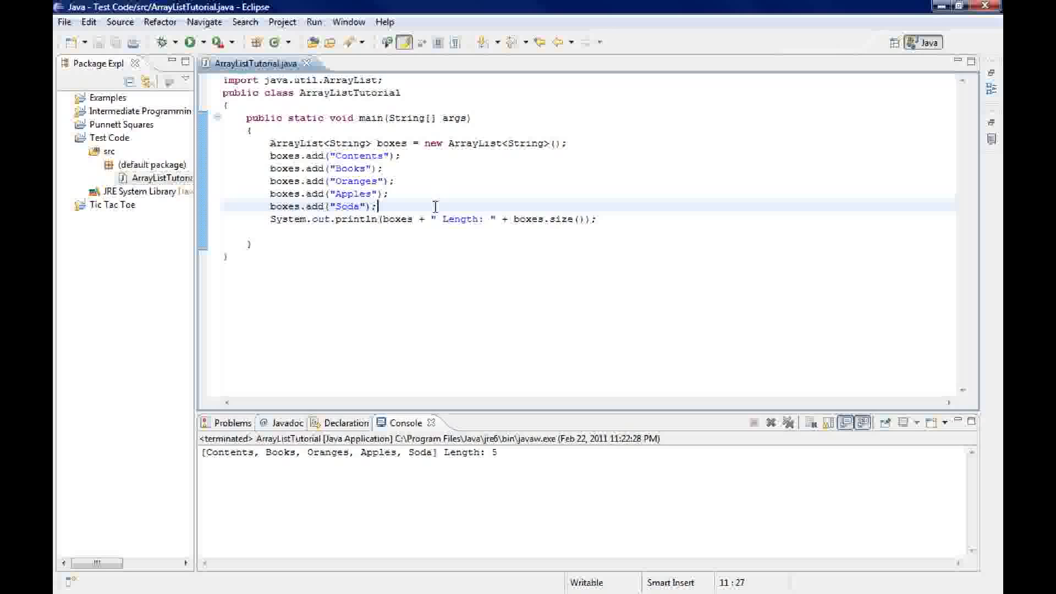
# Add System.out.println(boxes.contains("Books")); on a new line above the length print
pyautogui.press('Enter')
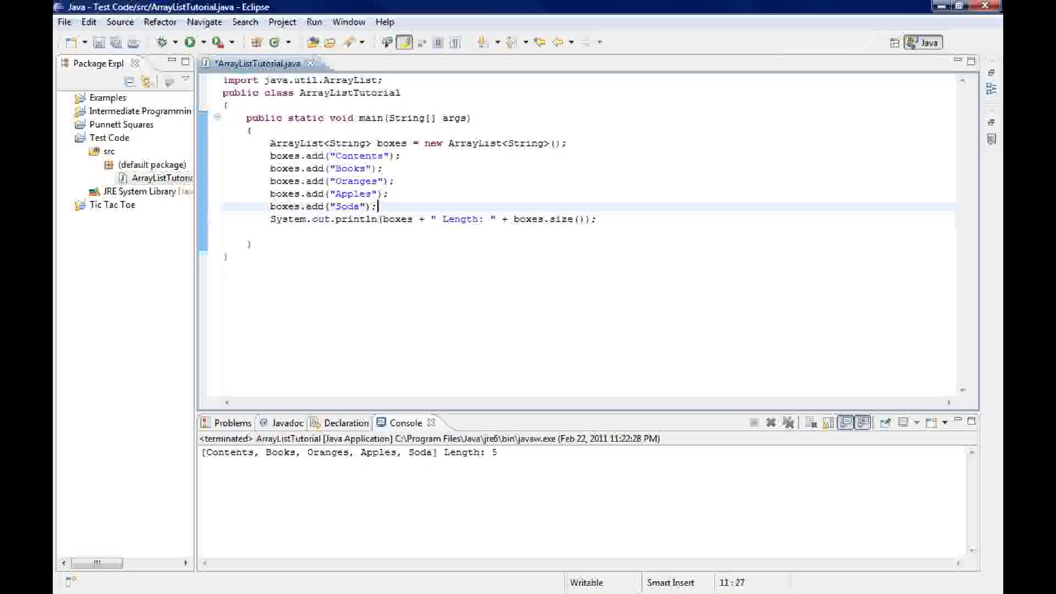
pyautogui.press('enter')
pyautogui.write('System.out')
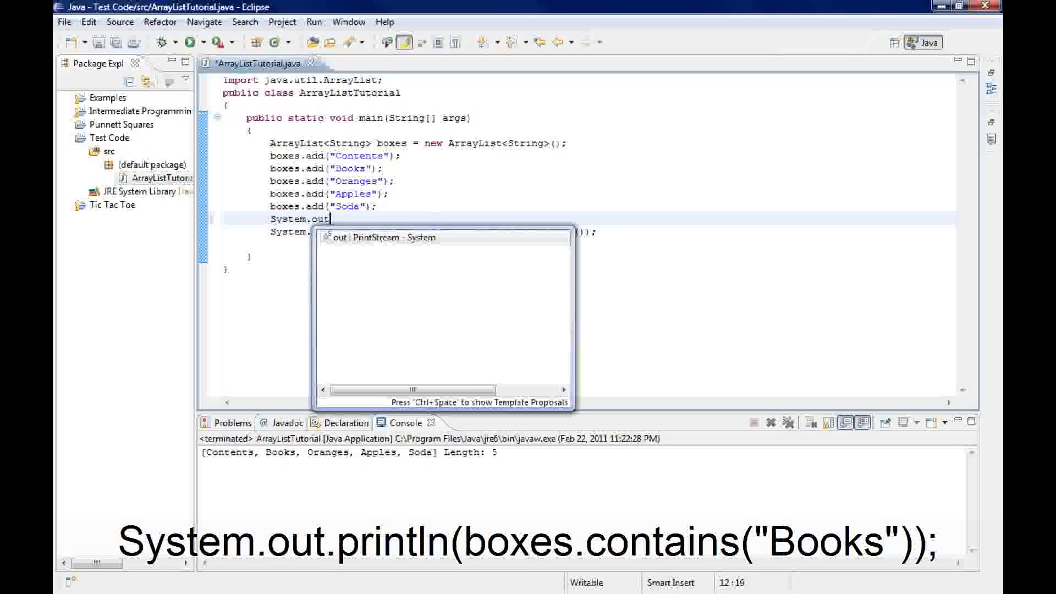
pyautogui.write('.println')
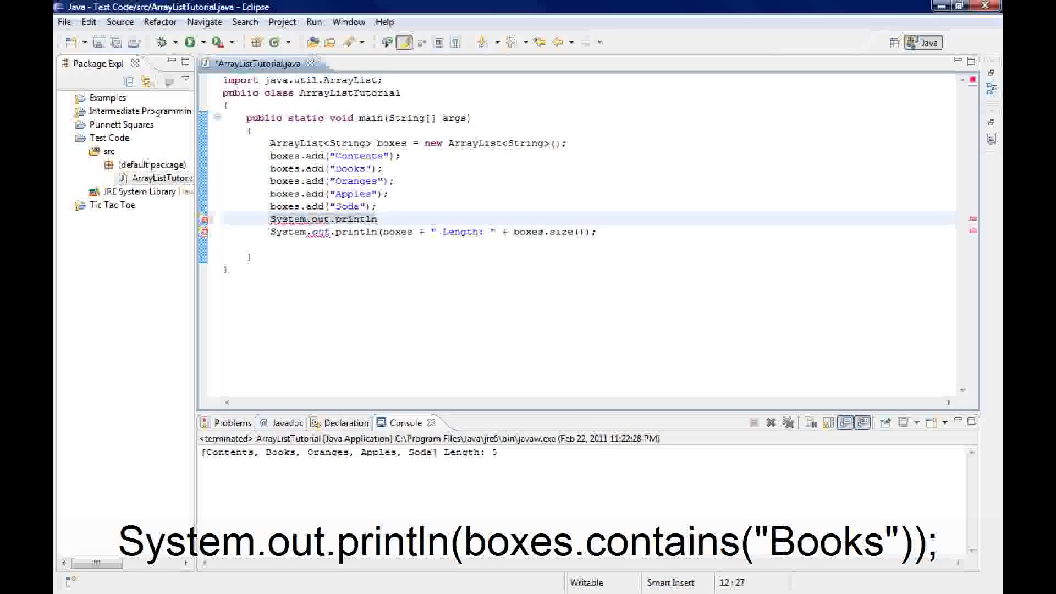
pyautogui.write('()')
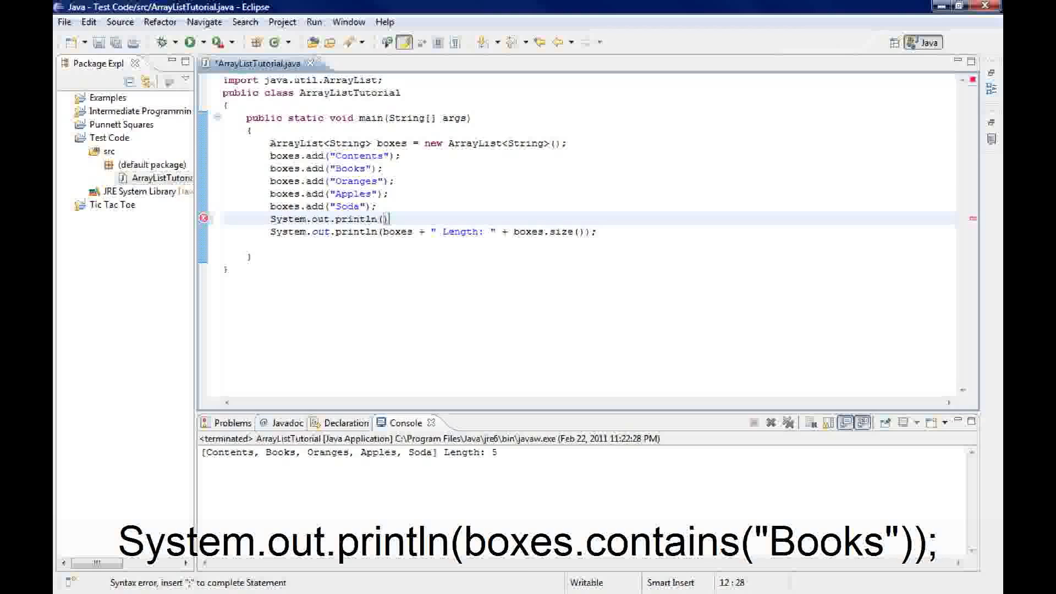
pyautogui.write('boxes.contains')
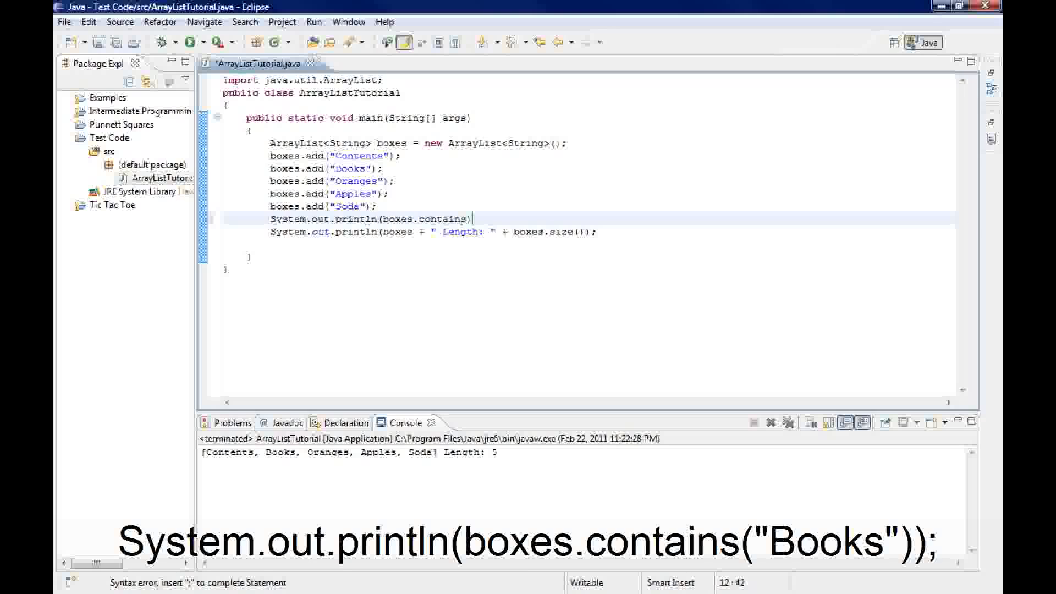
pyautogui.write('()')
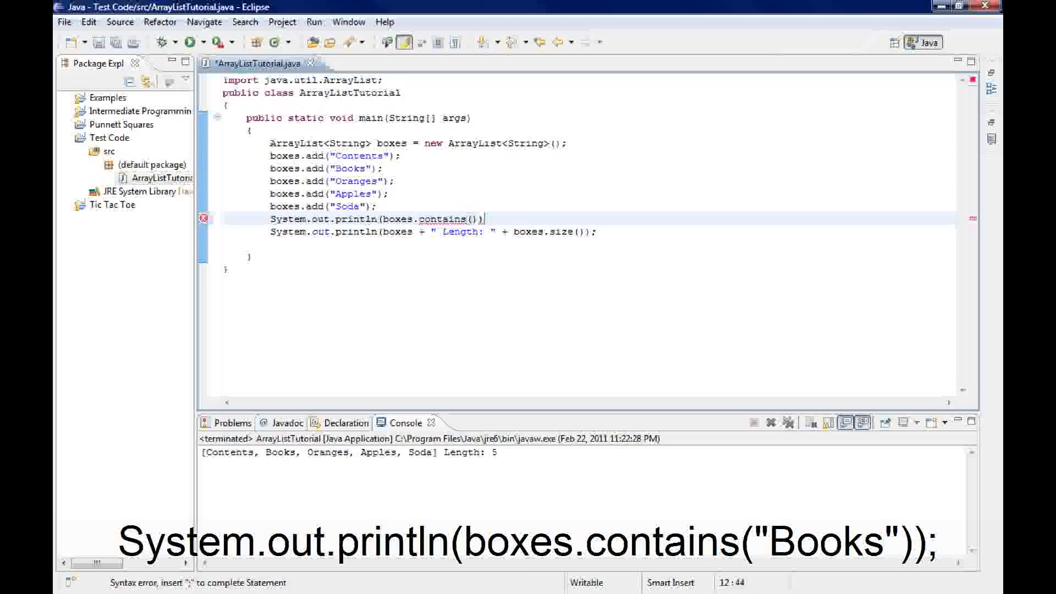
pyautogui.write('"')
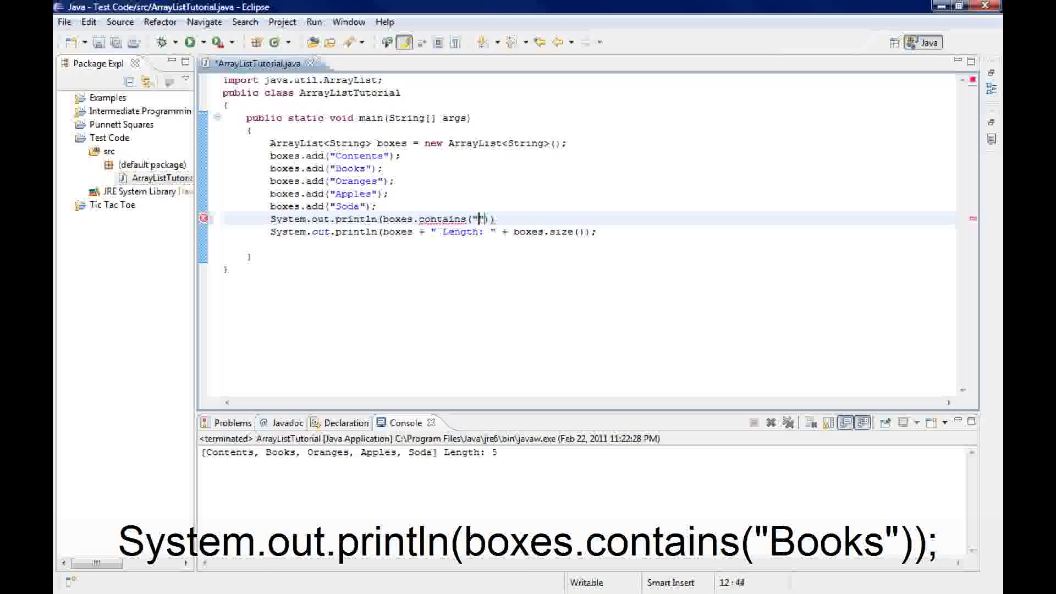
pyautogui.write('Books')
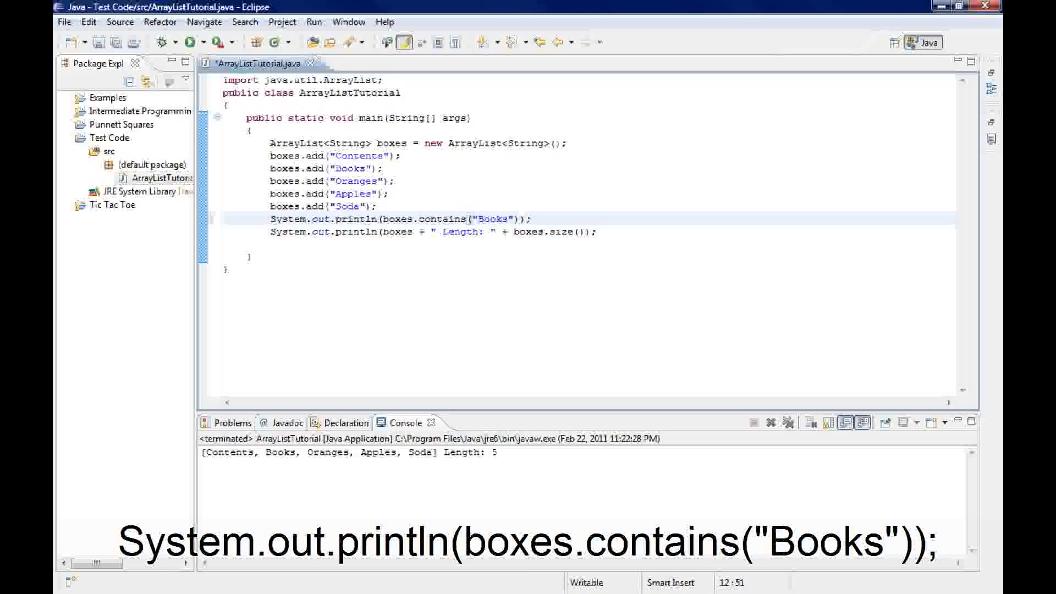
pyautogui.doubleClick(497, 219)
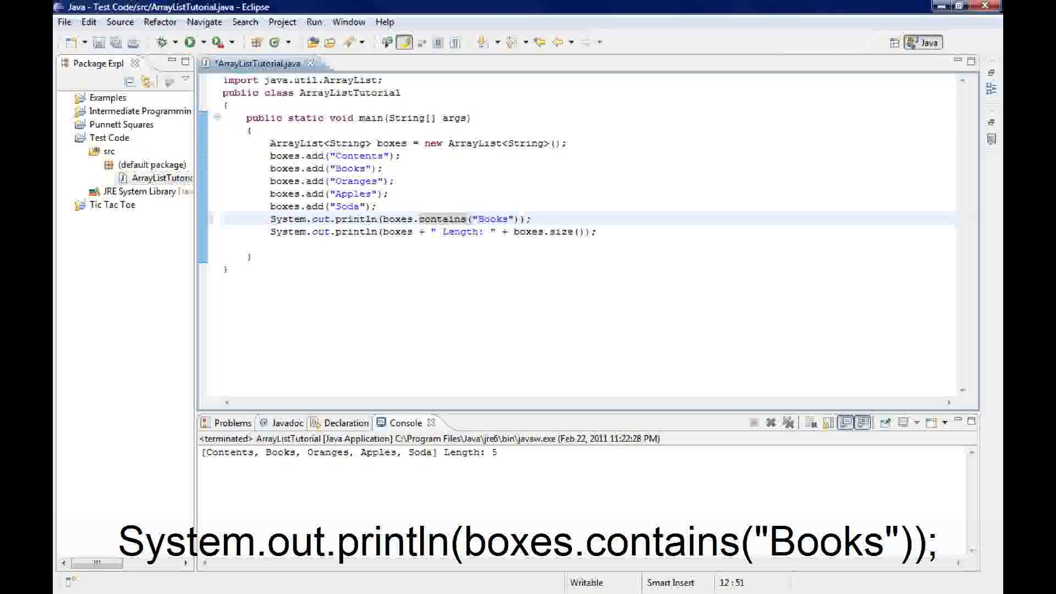
pyautogui.click(532, 219)
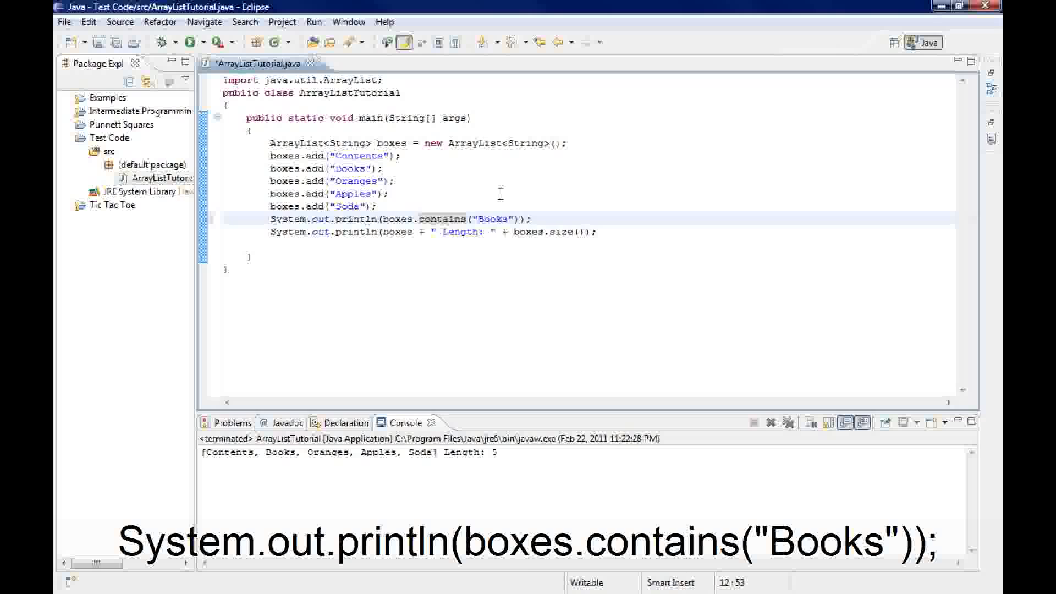
# Save and run the program, then return to the contains("Books") line
pyautogui.click(192, 42)
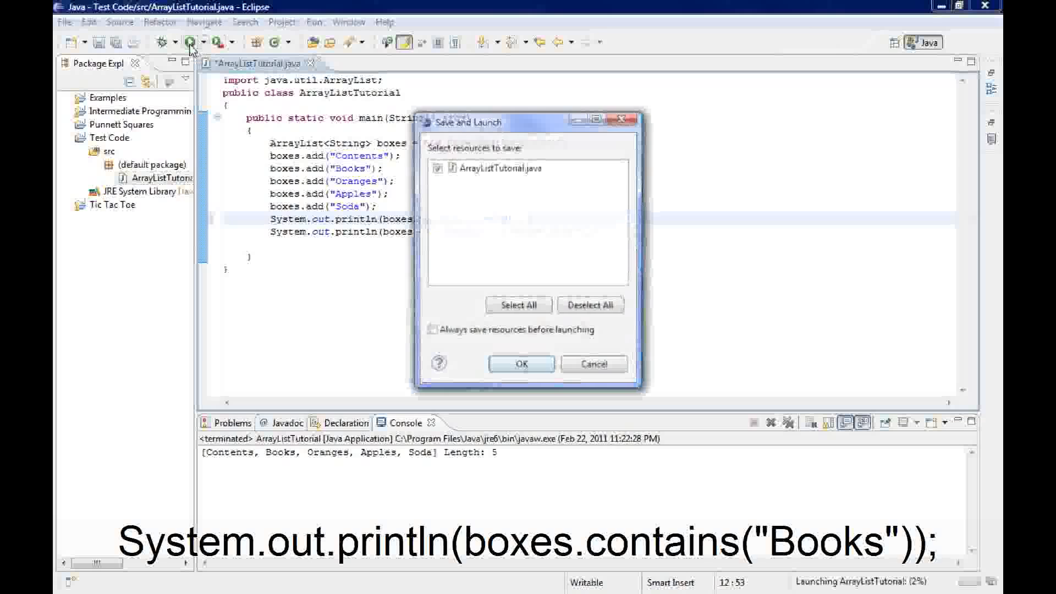
pyautogui.click(521, 363)
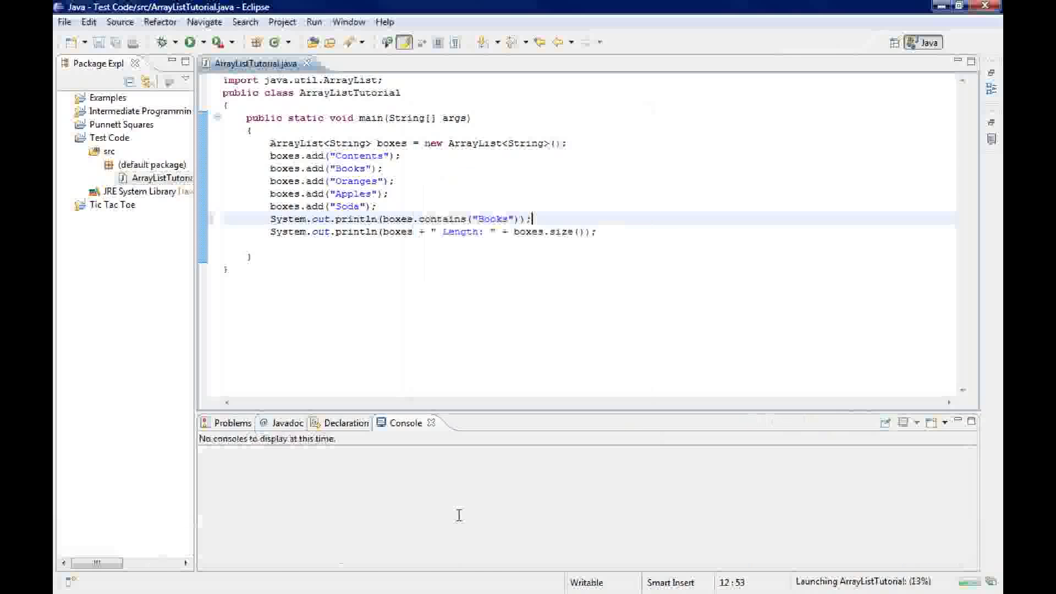
pyautogui.click(190, 42)
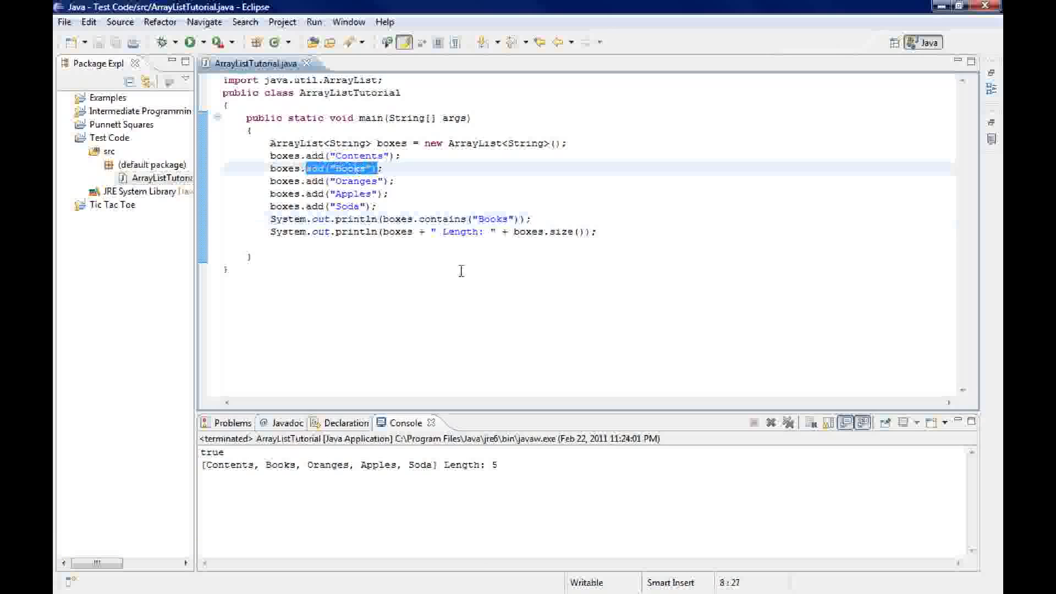
pyautogui.click(535, 218)
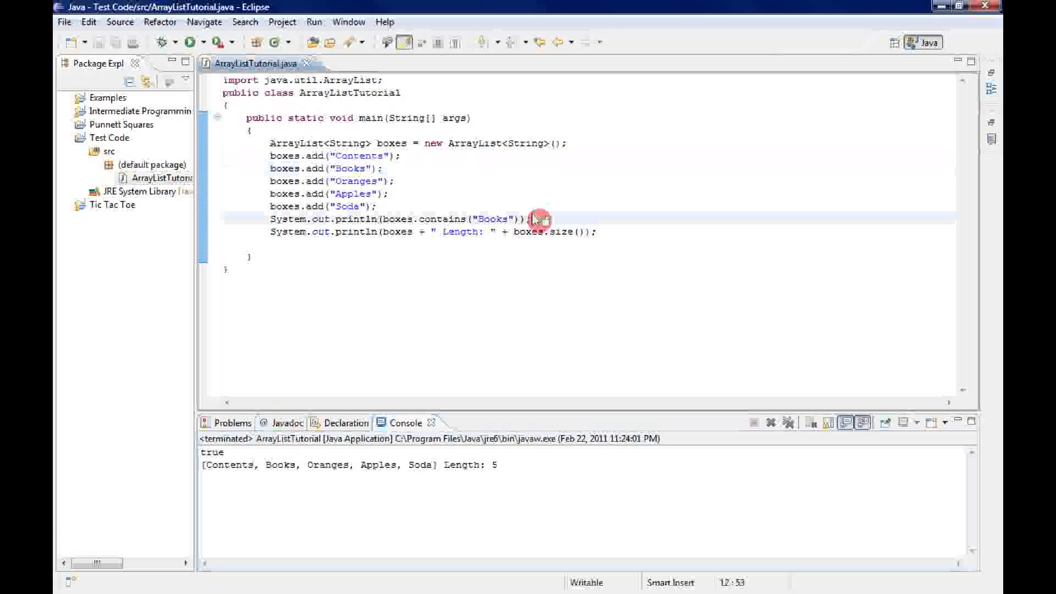
# Replace the contains line with boxes.remove("Books"); using autocomplete, then save and run
pyautogui.tripleClick(394, 219)
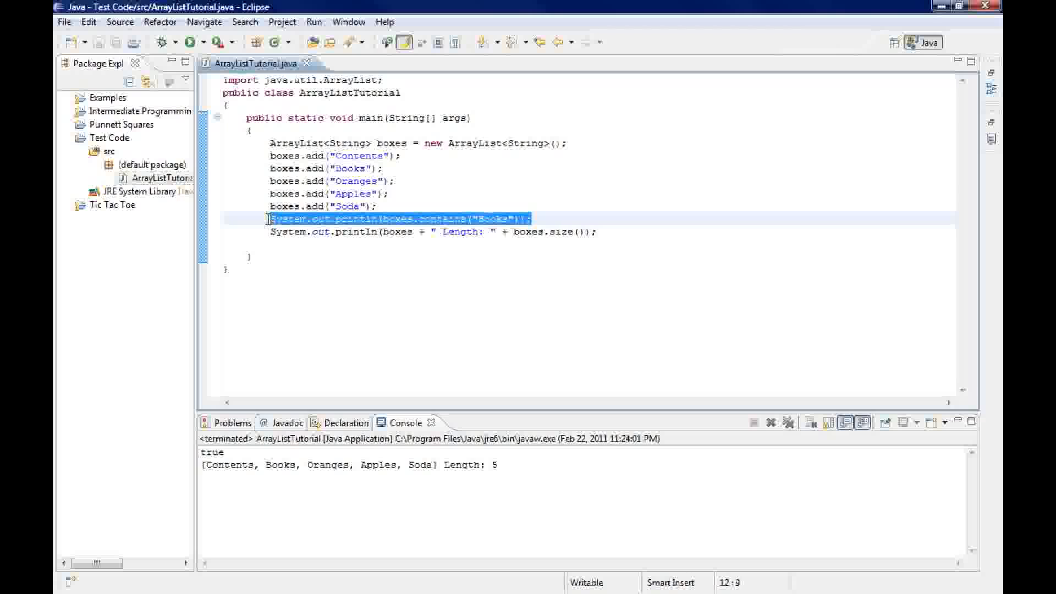
pyautogui.write('box')
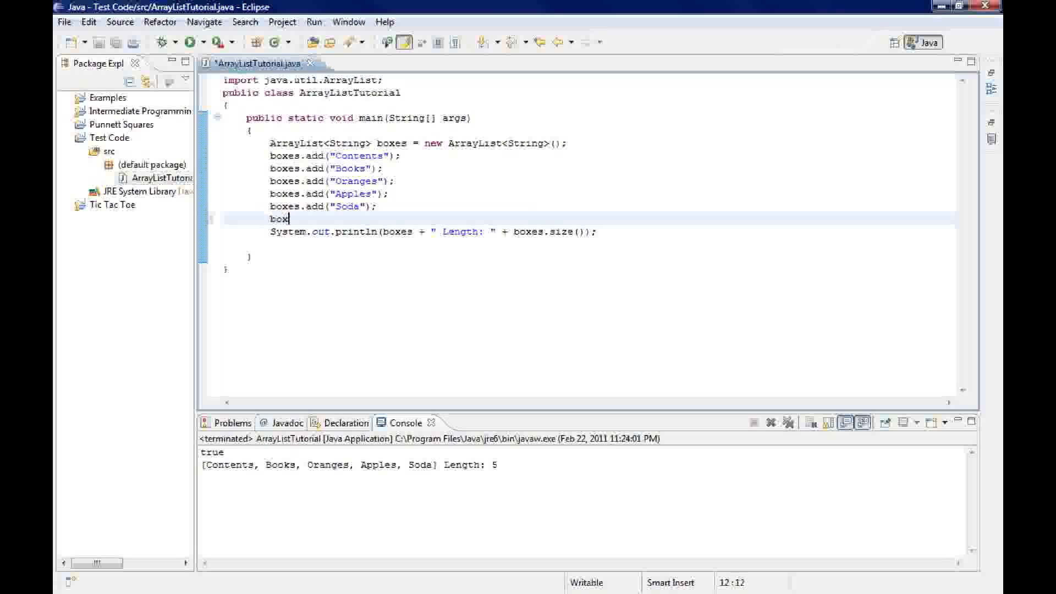
pyautogui.write('es.')
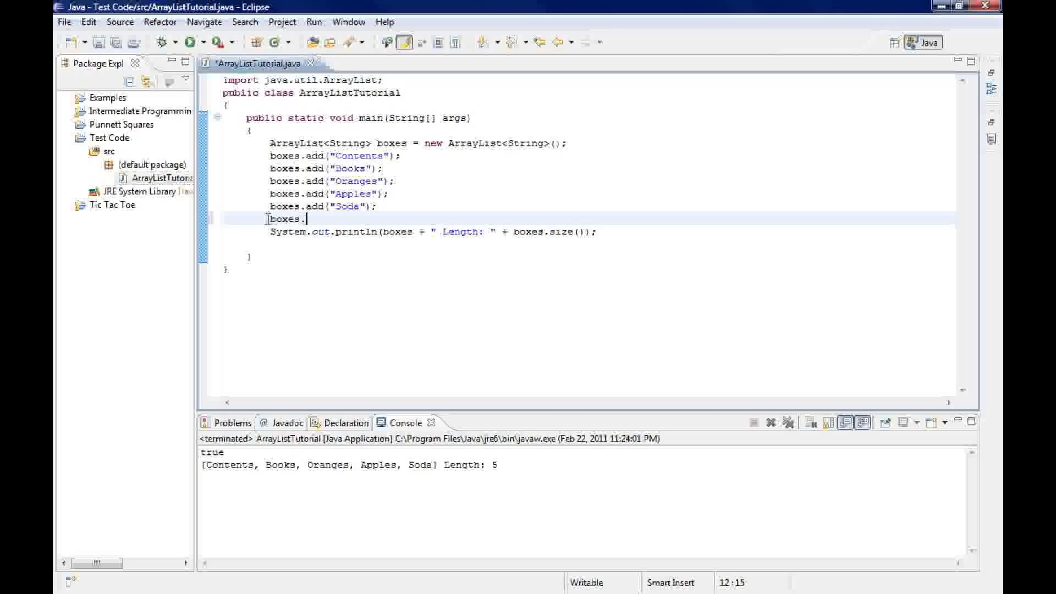
pyautogui.press('ctrl+space')
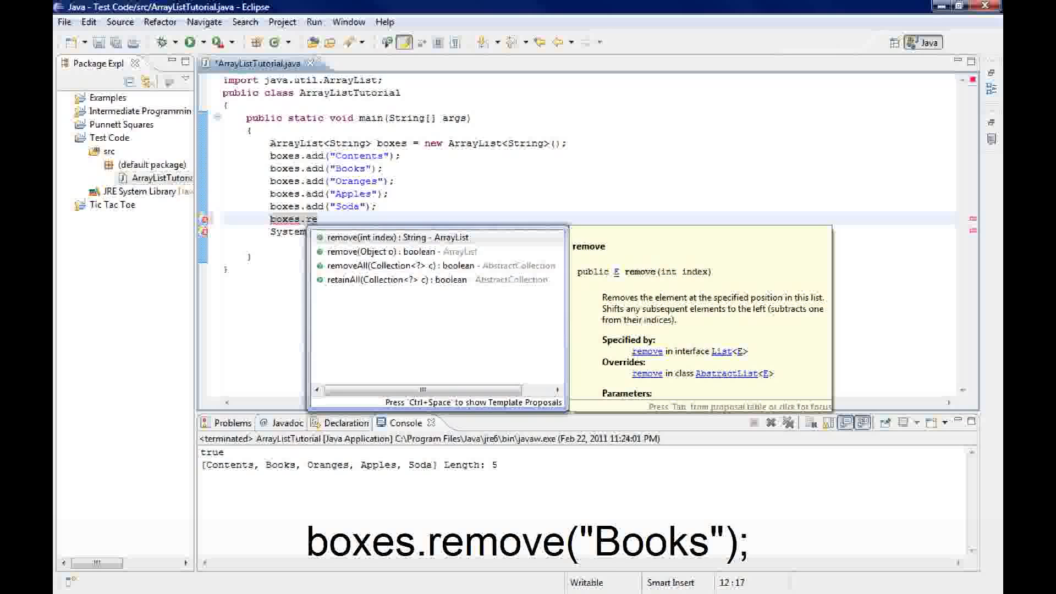
pyautogui.write('move("Books");')
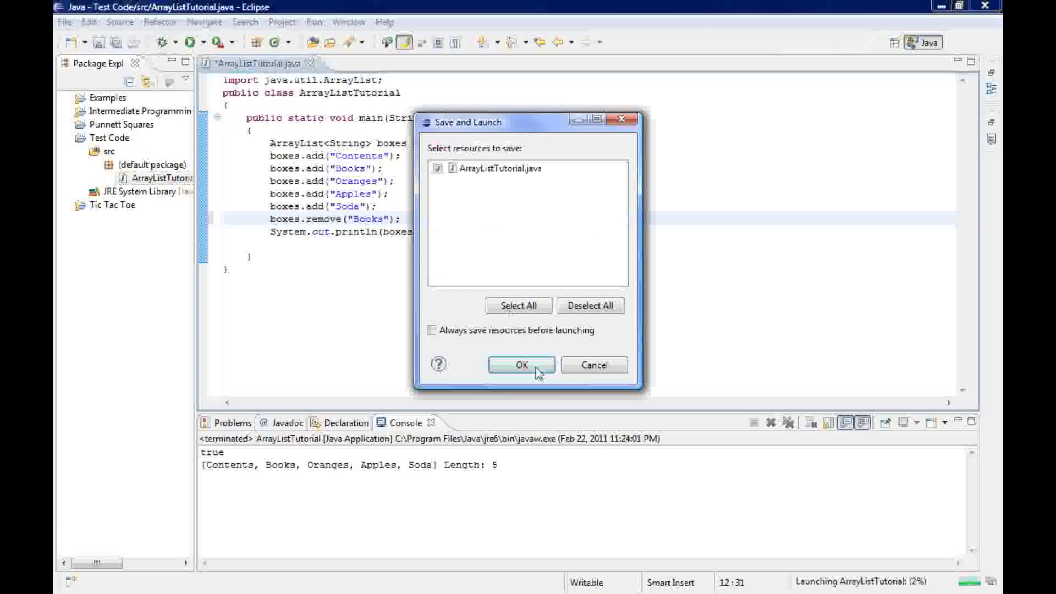
pyautogui.click(520, 364)
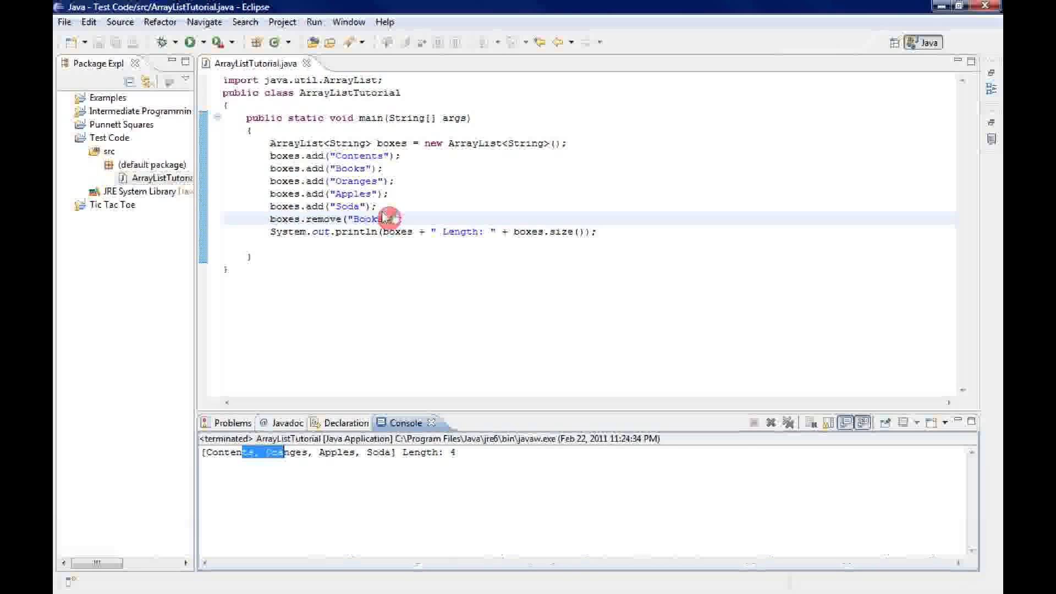
# Change the remove argument to boxes.indexOf("Books"), rerun, and highlight the console output
pyautogui.doubleClick(360, 219)
pyautogui.write('in')
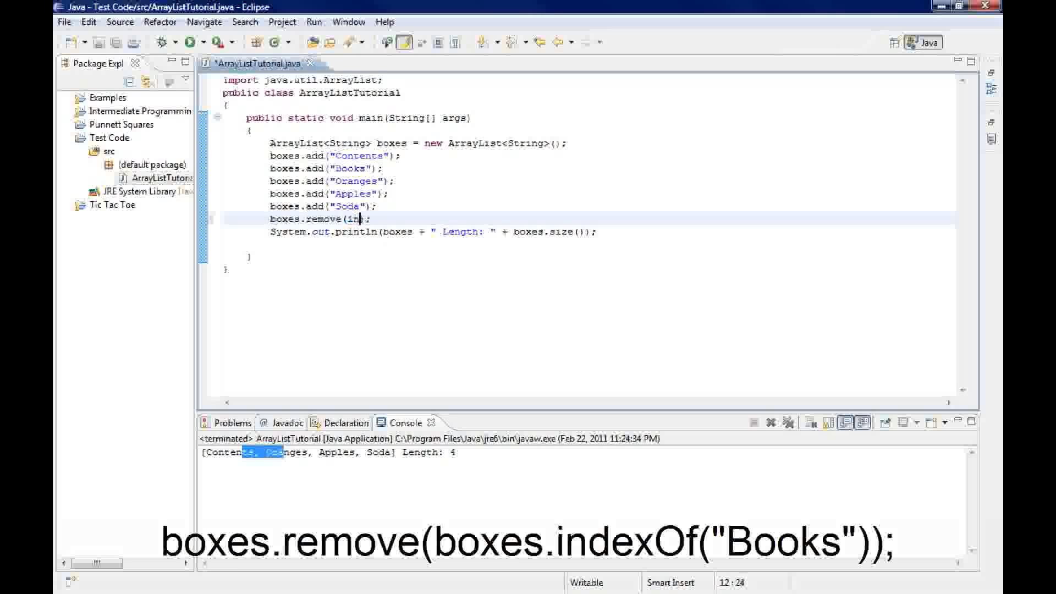
pyautogui.write('boxes.')
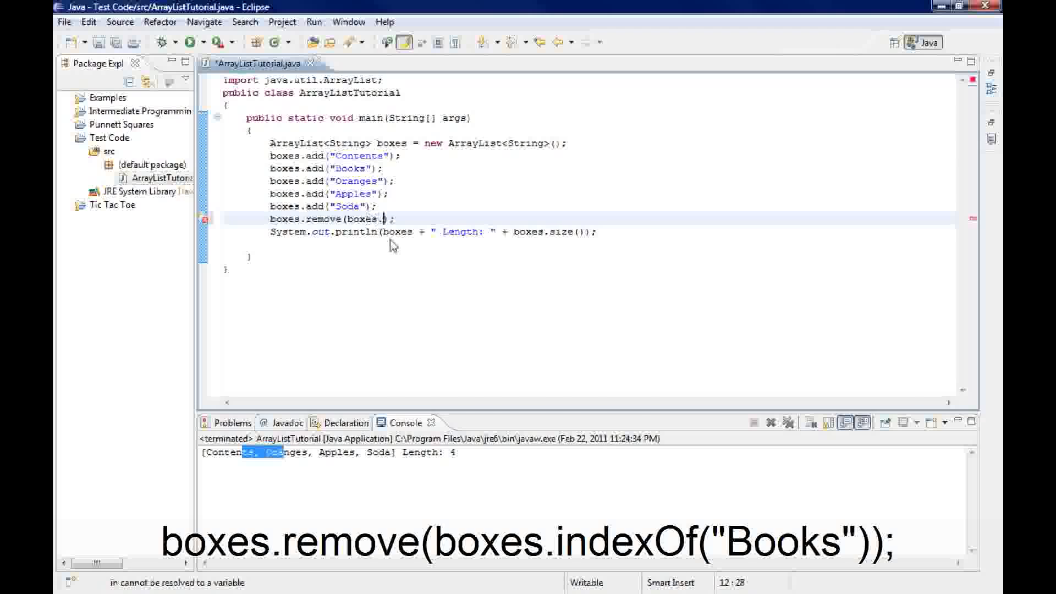
pyautogui.write('indexOf(')
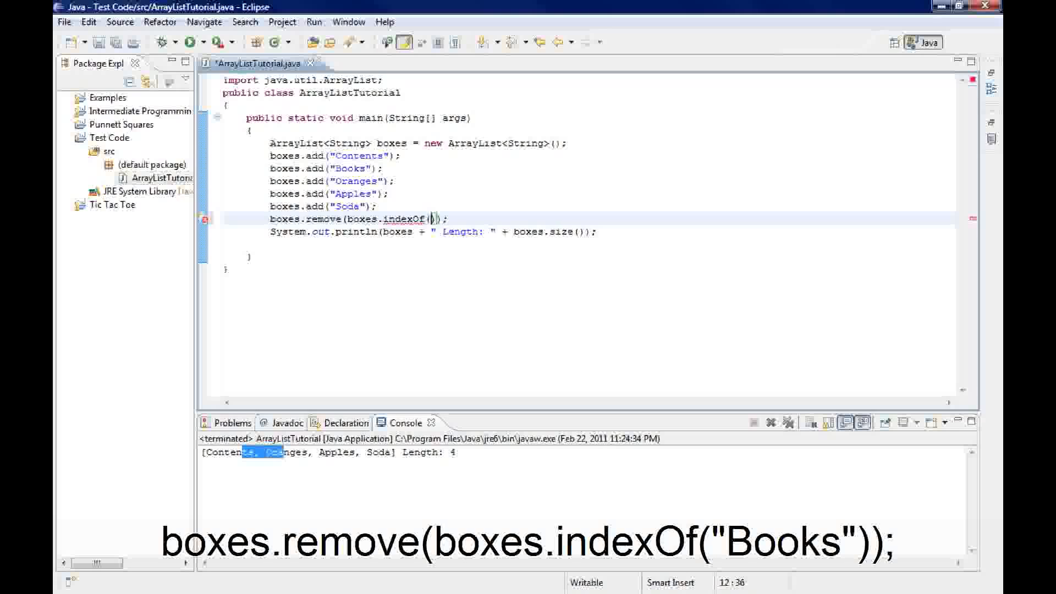
pyautogui.write('B"')
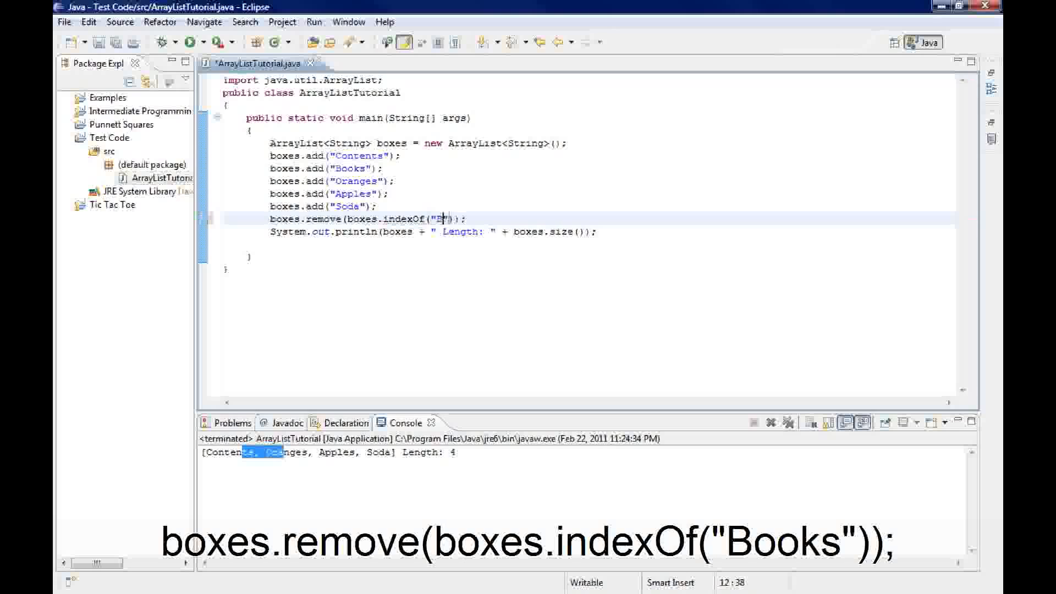
pyautogui.write('ooks')
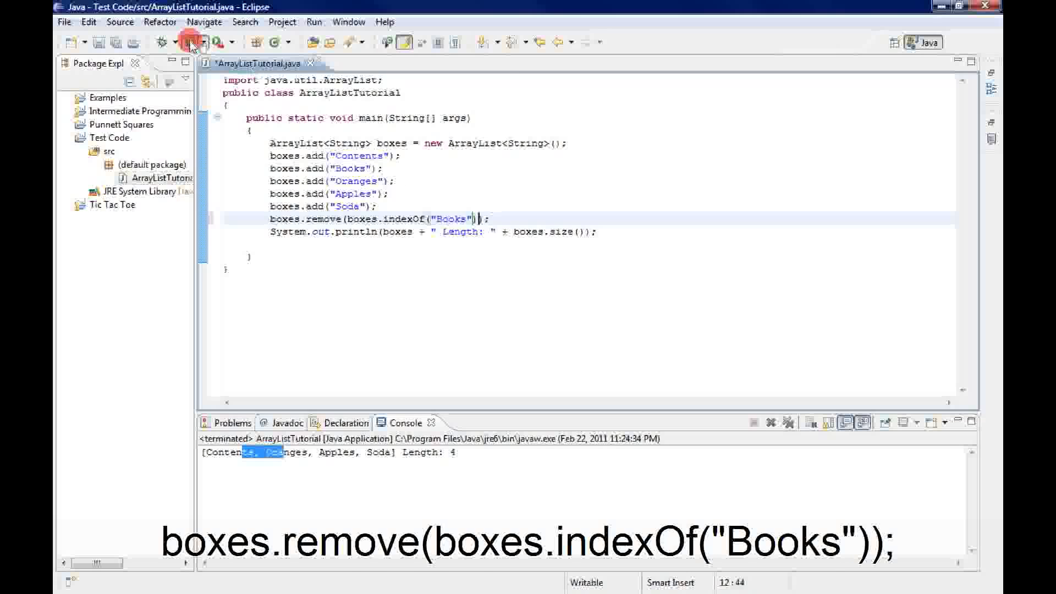
pyautogui.click(186, 42)
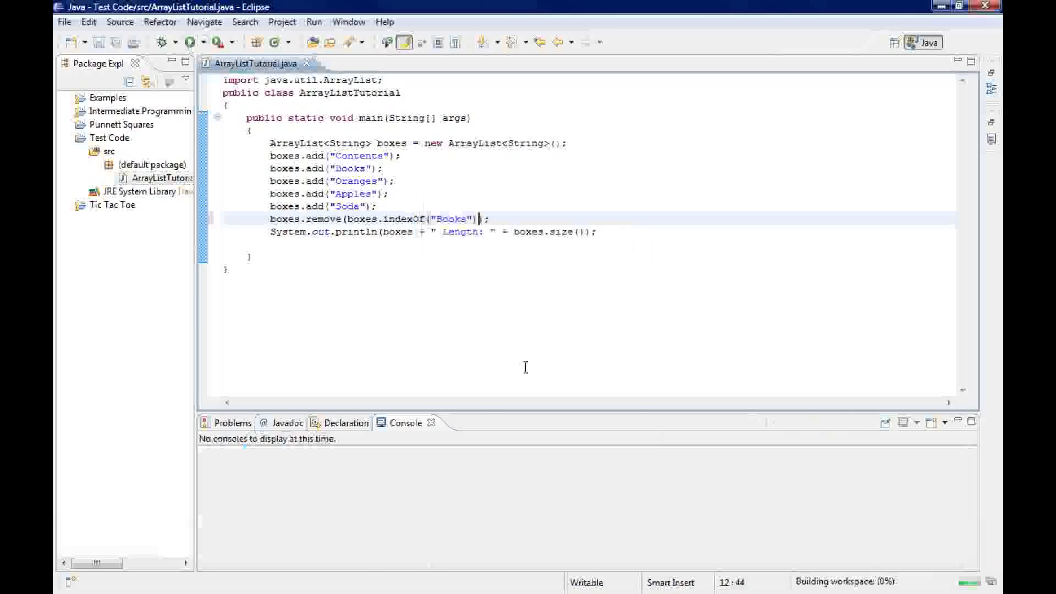
pyautogui.click(189, 42)
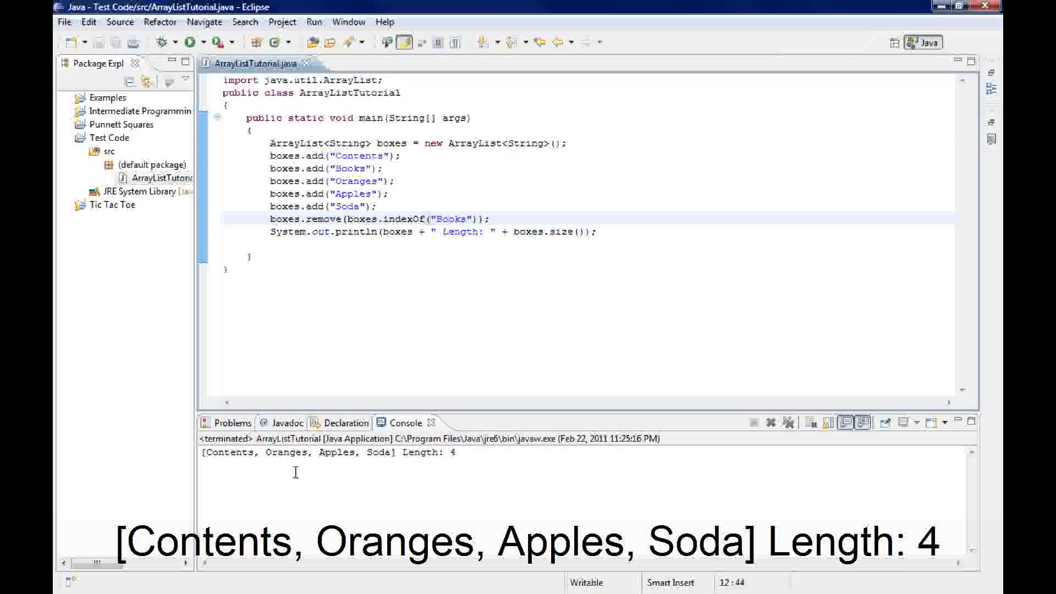
pyautogui.moveTo(240, 452); pyautogui.dragTo(296, 453)
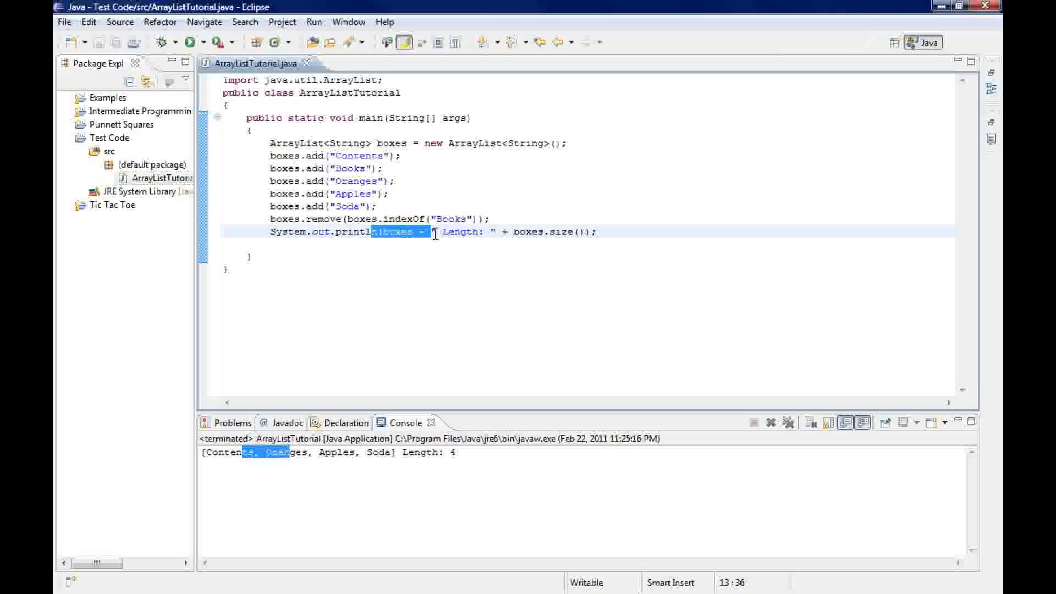
pyautogui.moveTo(383, 261)
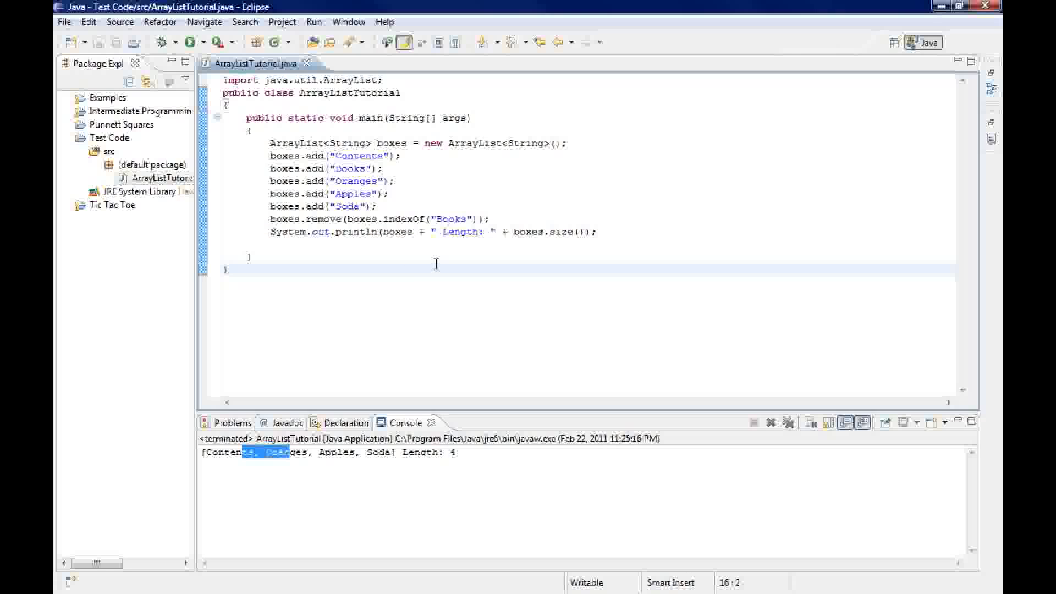
pyautogui.moveTo(416, 173)
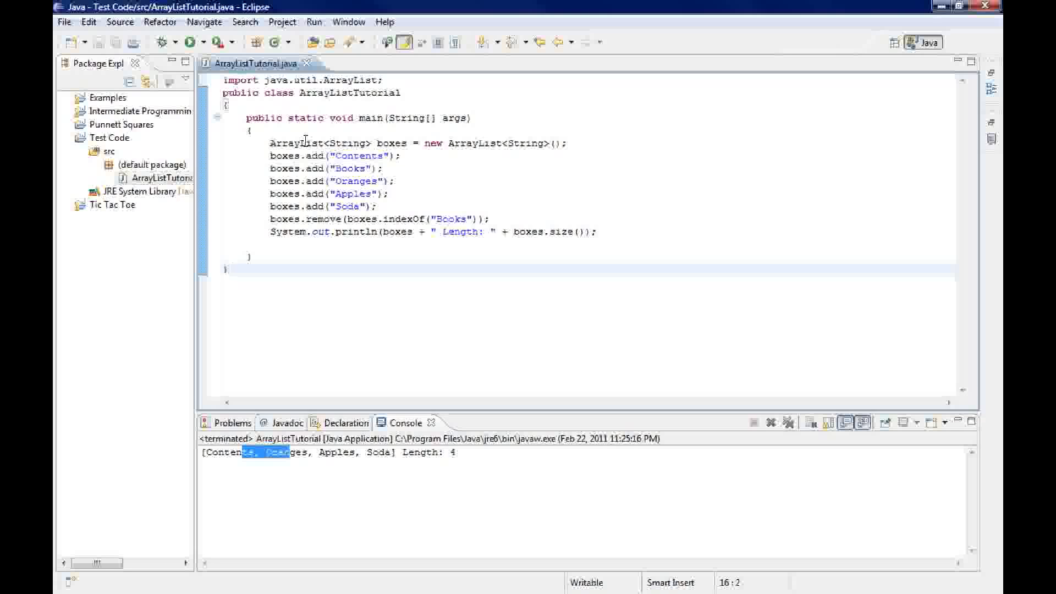
pyautogui.moveTo(414, 179)
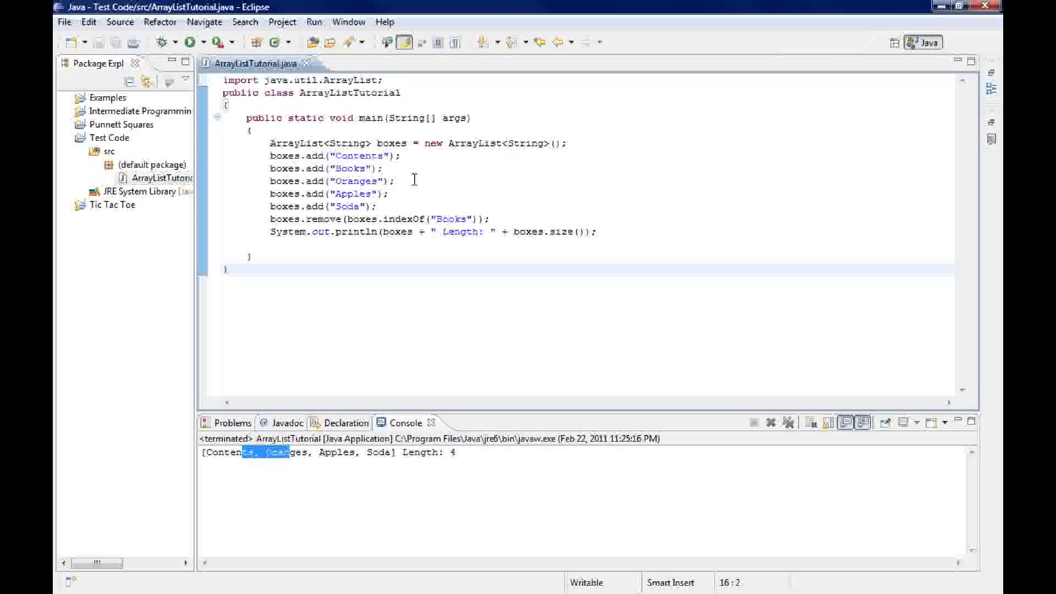